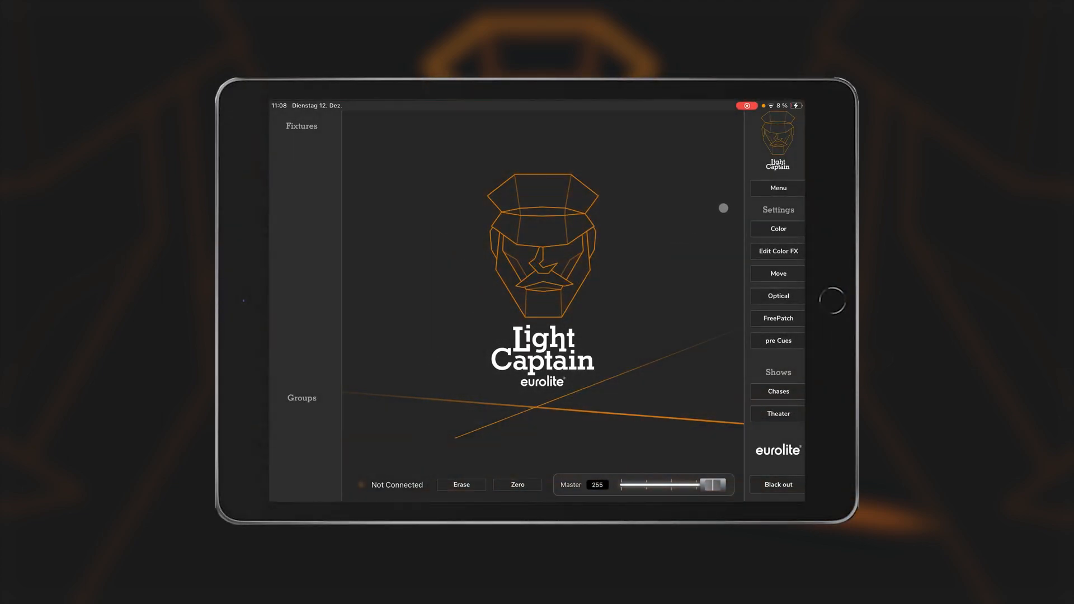
- Go through Menu, Fixtures and Create Fixture to reach the empty My devices list
click(778, 188)
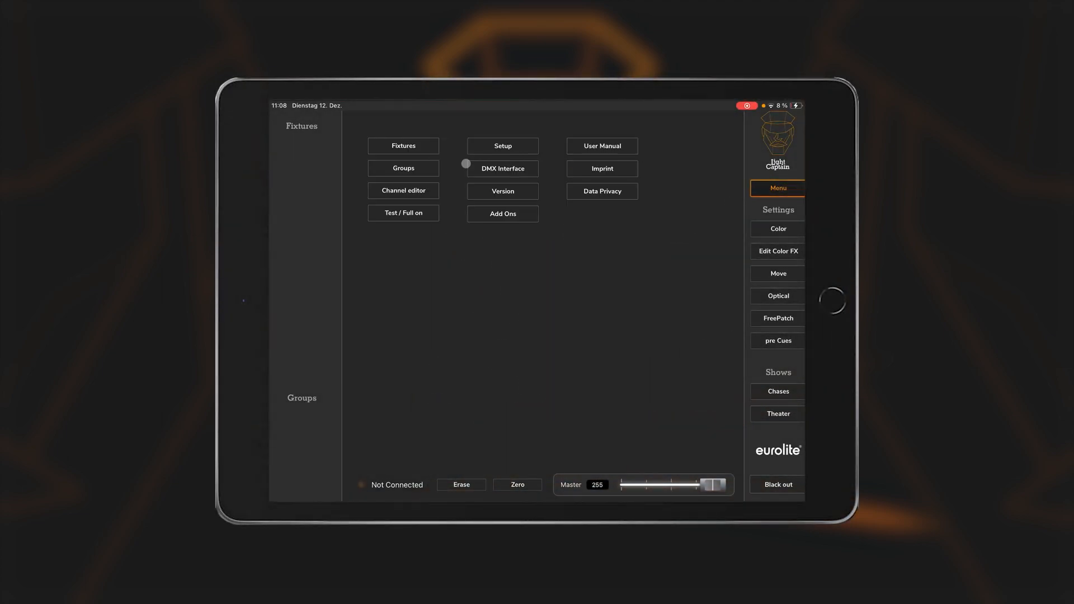
click(403, 146)
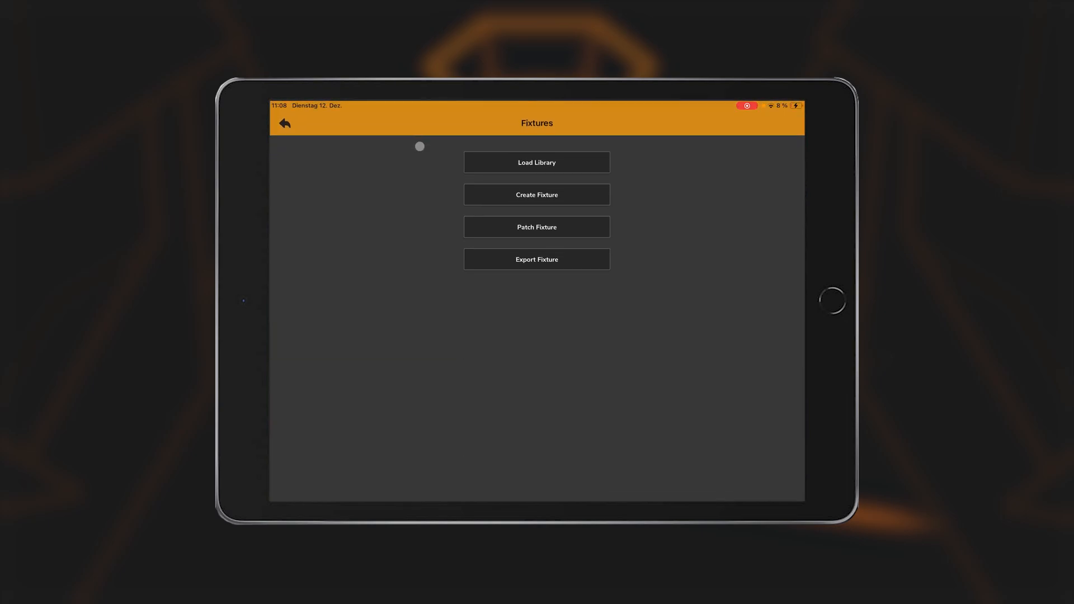
click(536, 163)
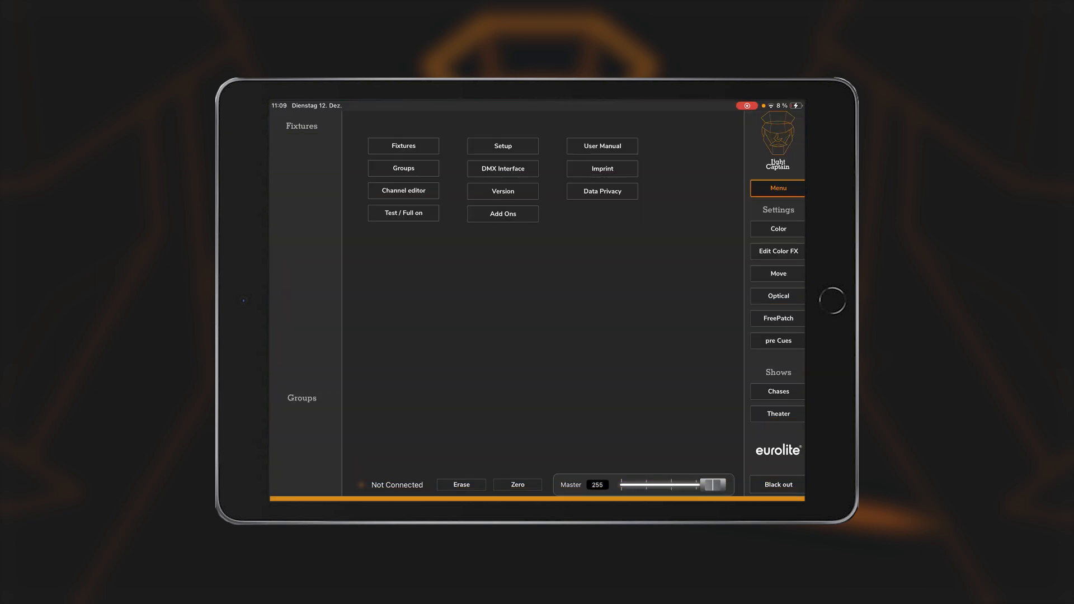
click(403, 146)
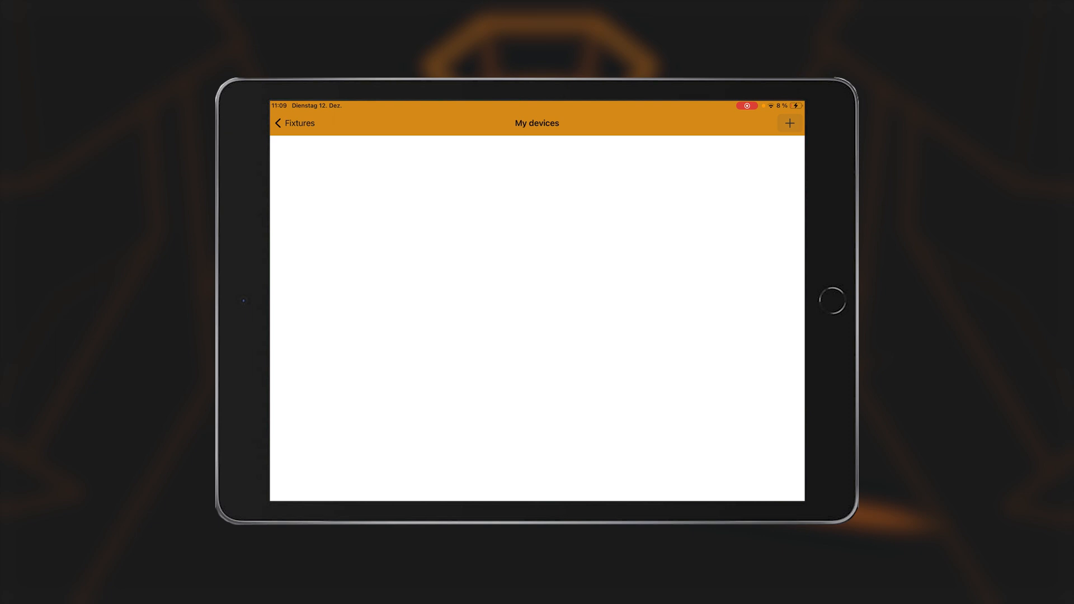
- Add a new device with brand Eurolite, fixture name Tutorial and 16 total channels
click(789, 123)
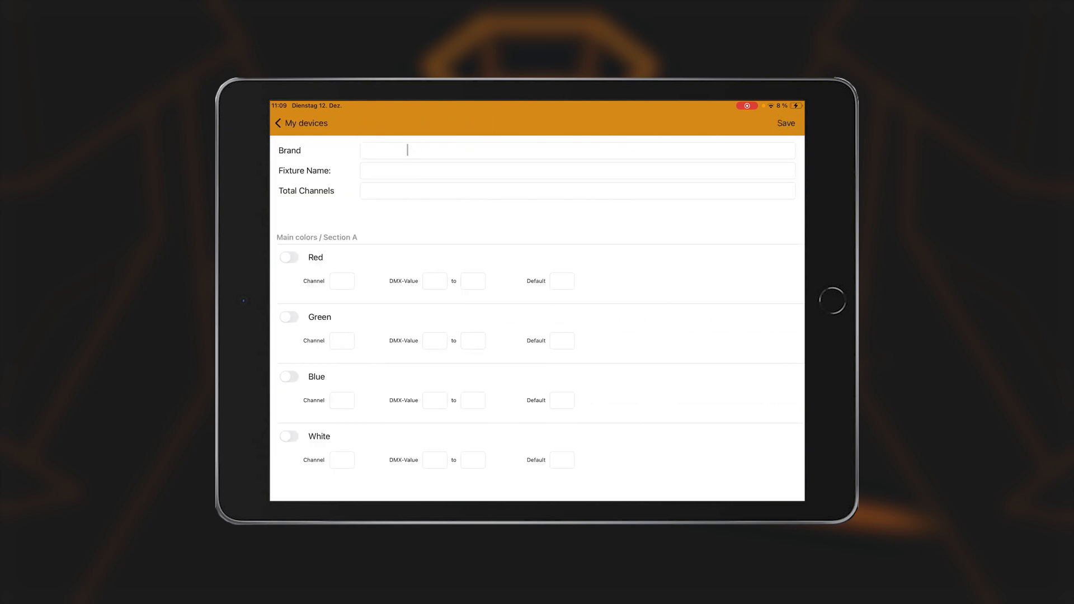
text(eur)
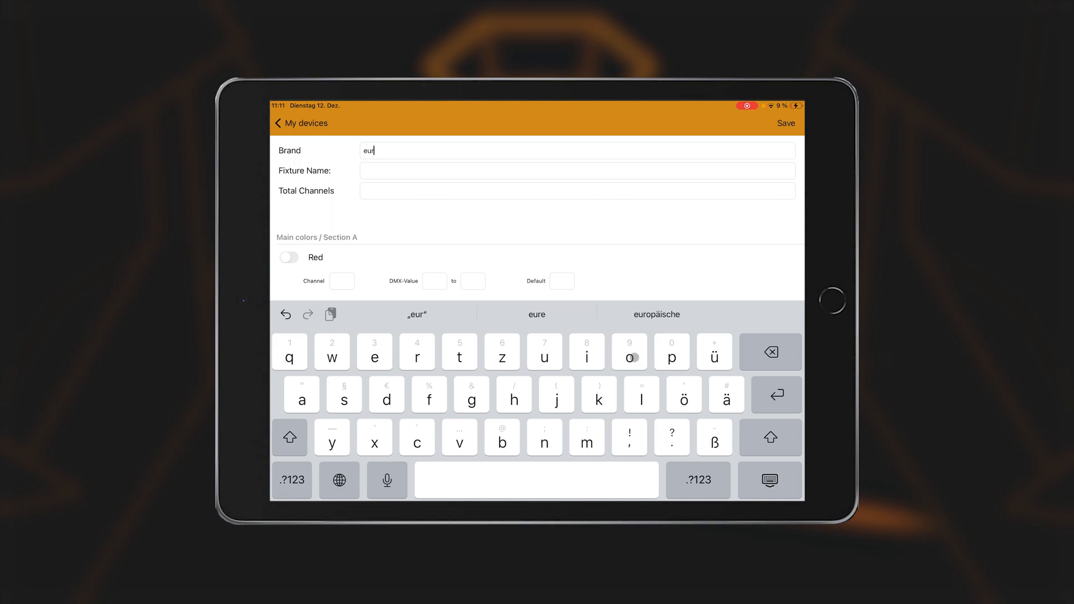
text(olite)
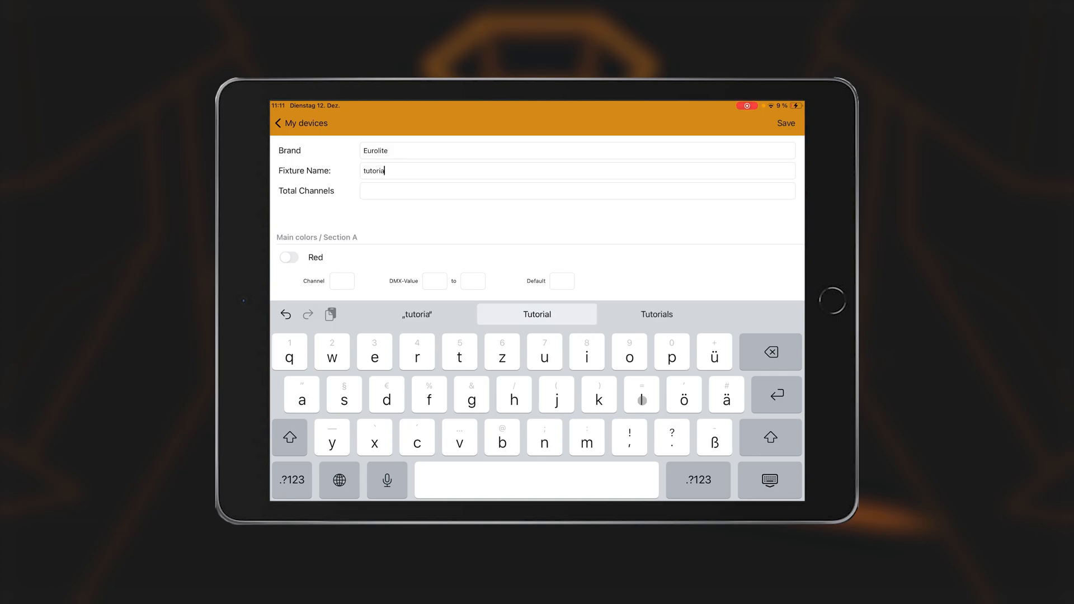
click(537, 314)
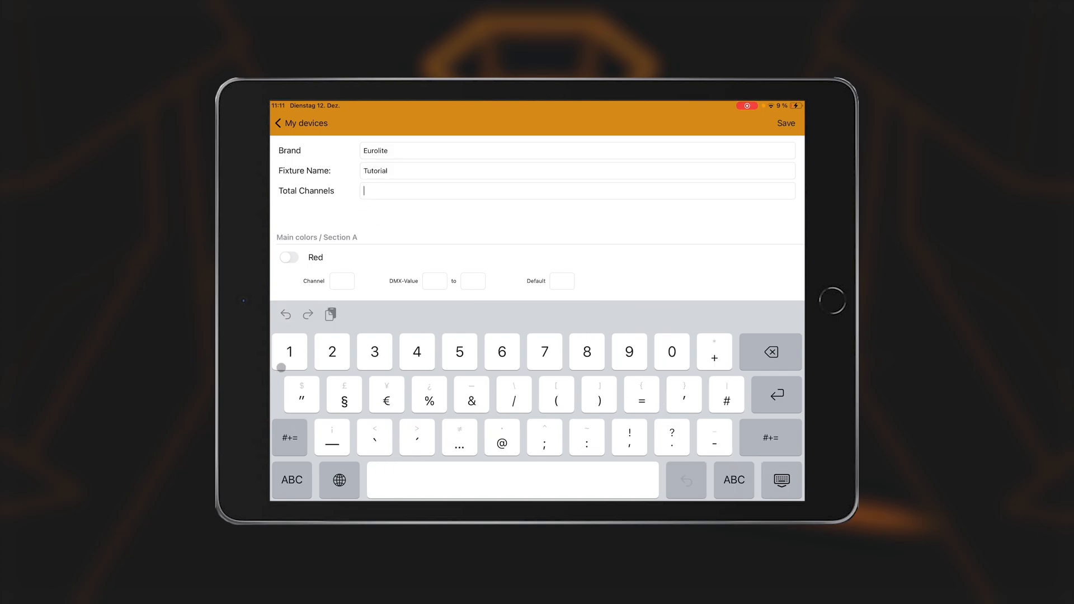
text(16)
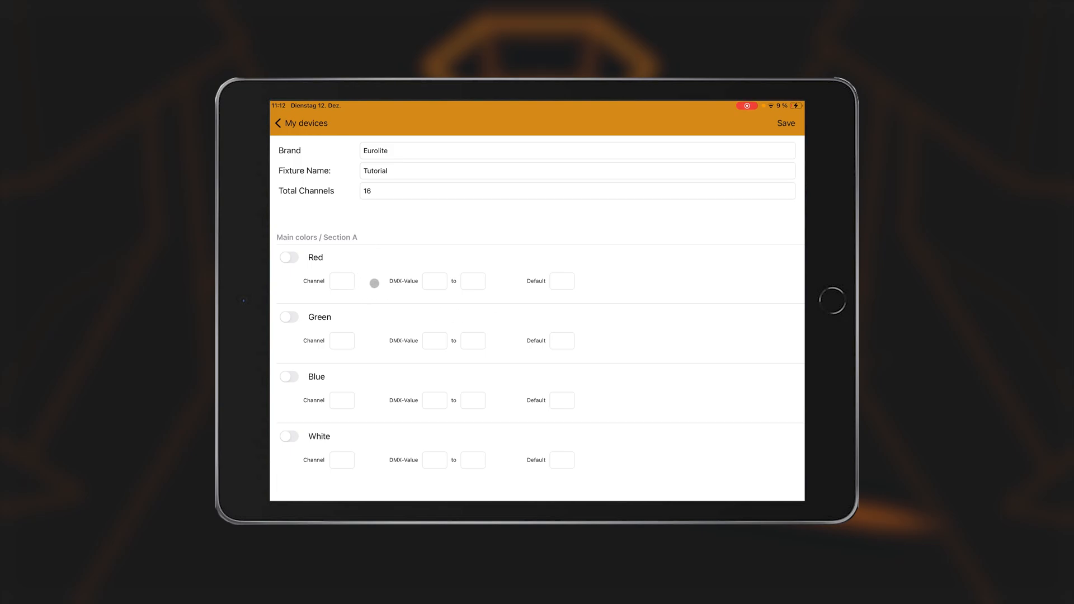
- Enable Red, Green, Blue, White on channels 1–4 and Pan, Pan Fine on 6–7
scroll(down, 3)
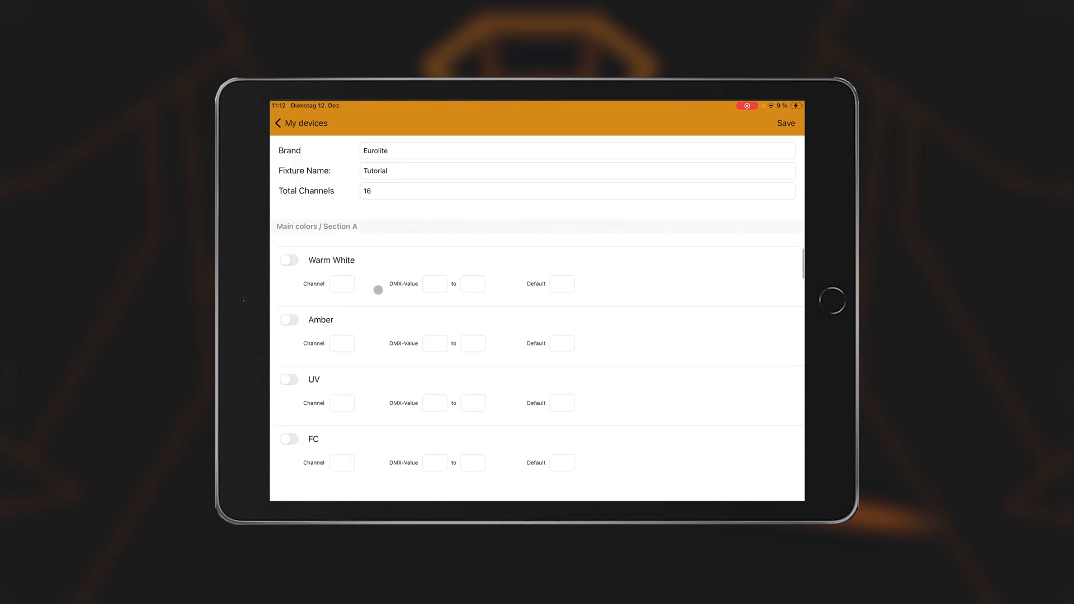
scroll(down, 3)
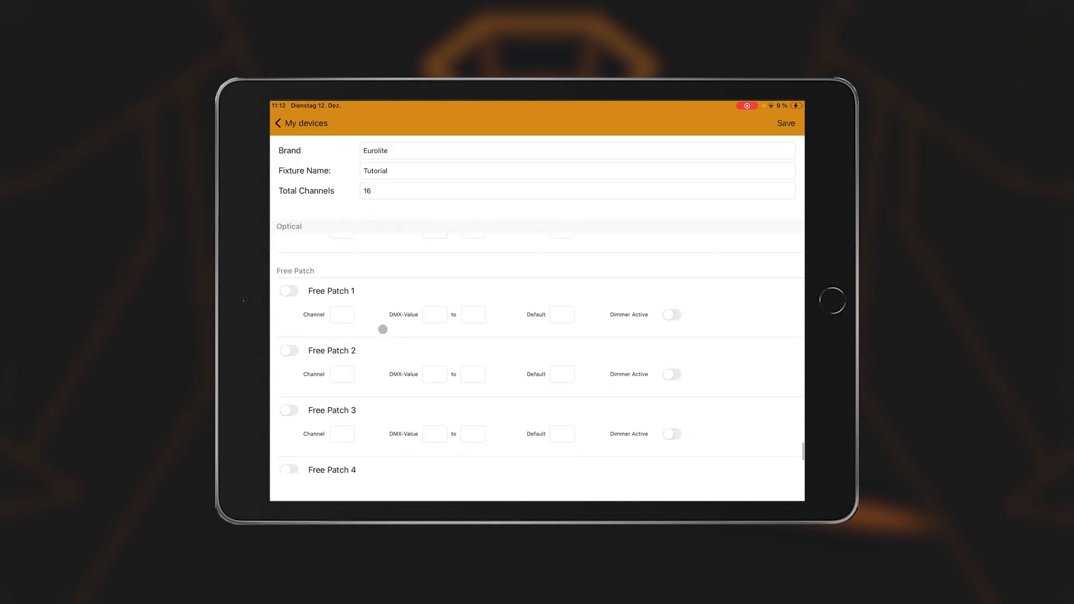
scroll(down, 3)
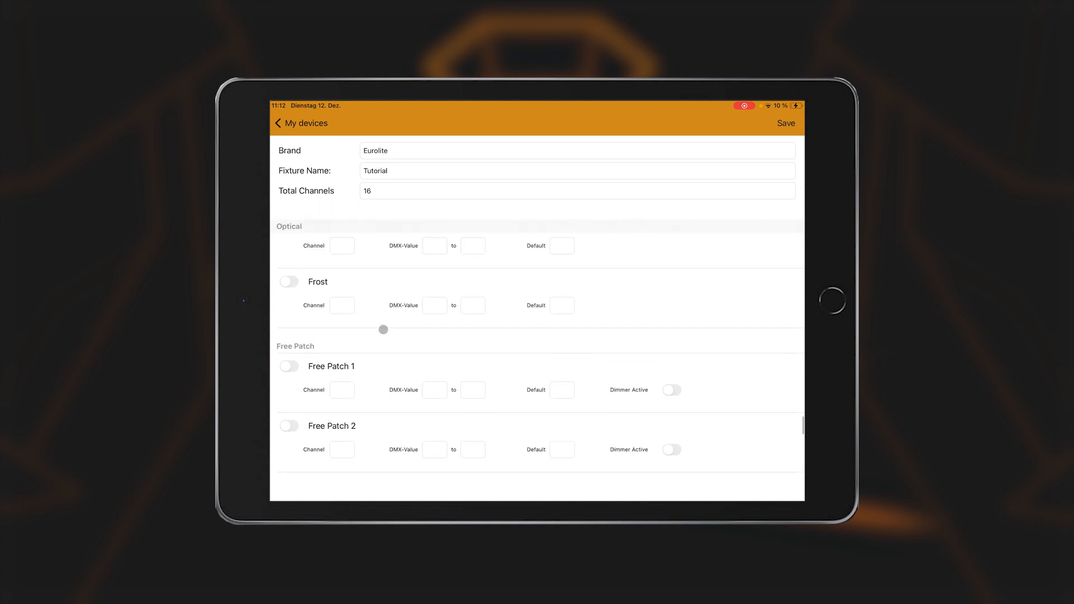
scroll(up, 3)
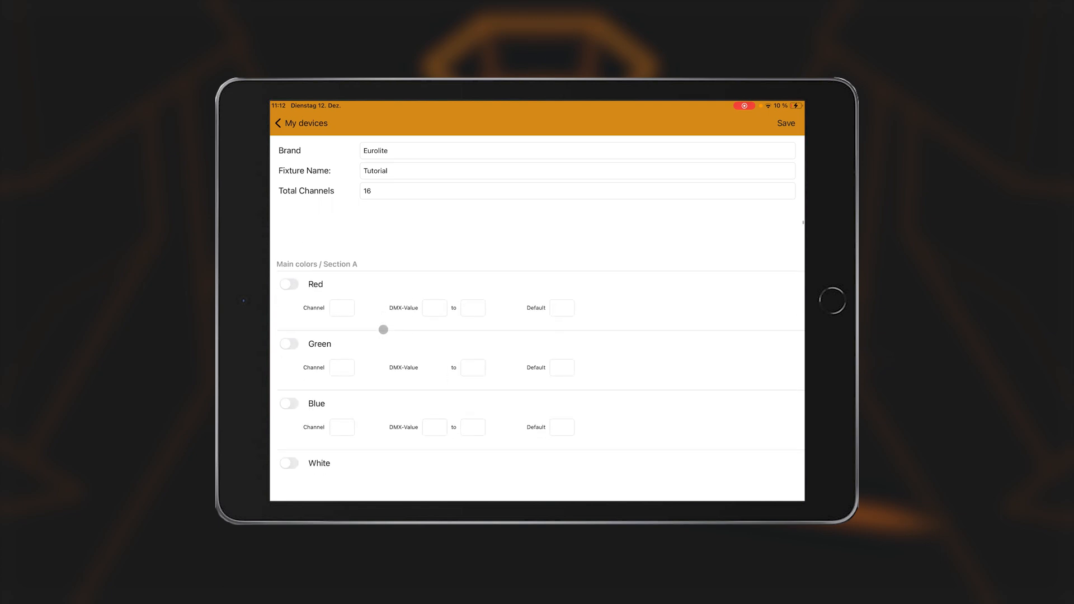
scroll(up, 3)
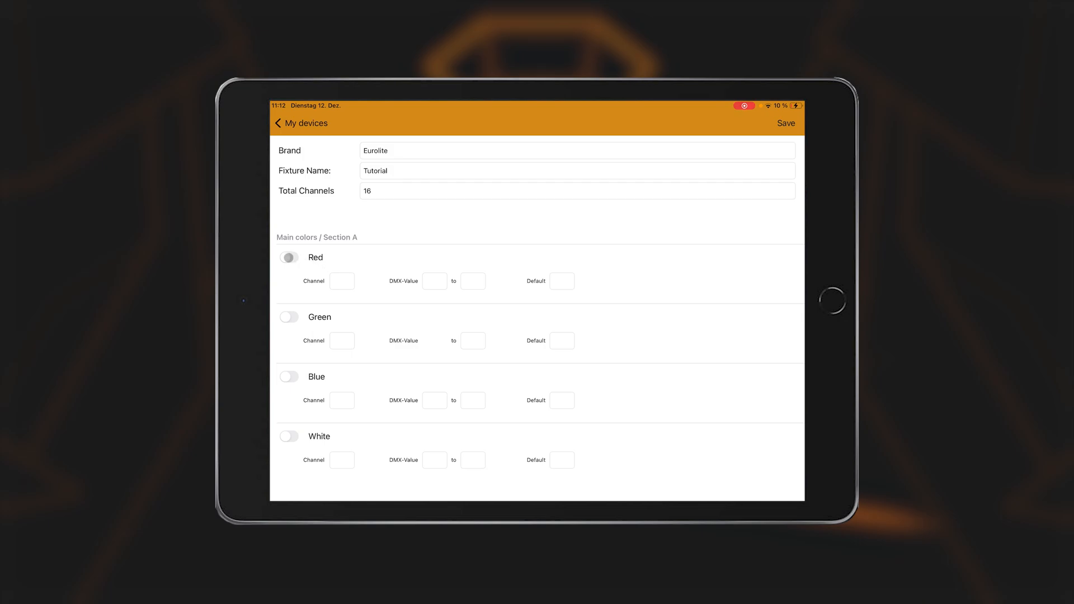
click(289, 257)
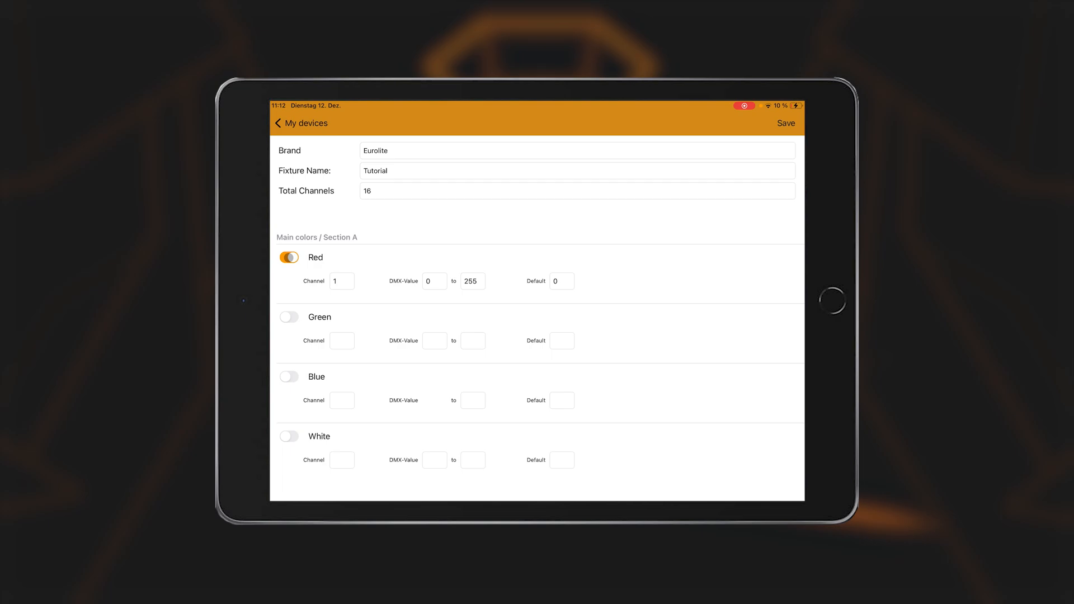
click(288, 317)
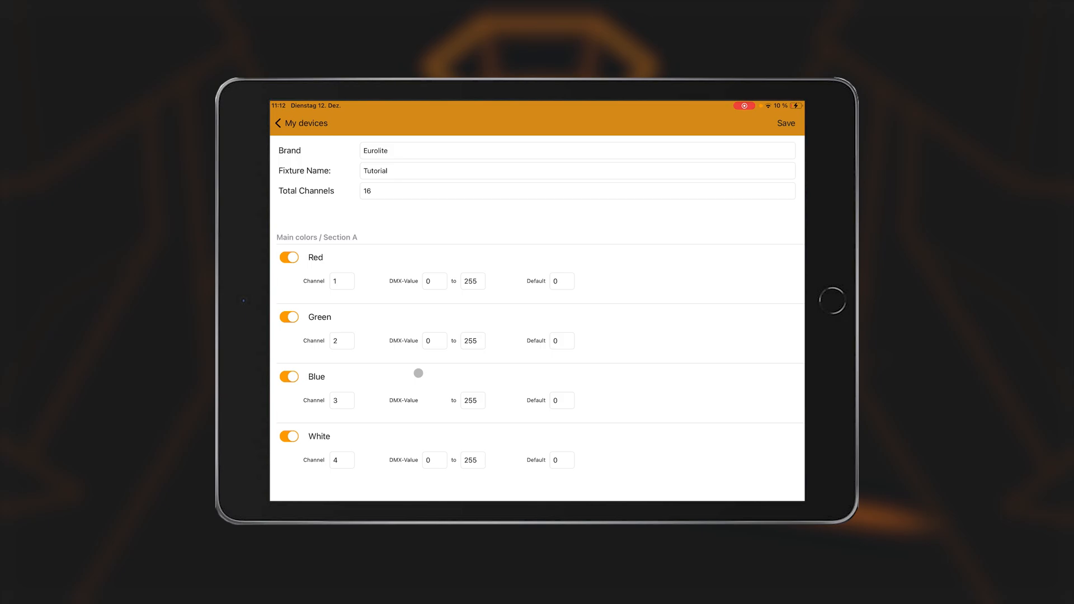
scroll(down, 3)
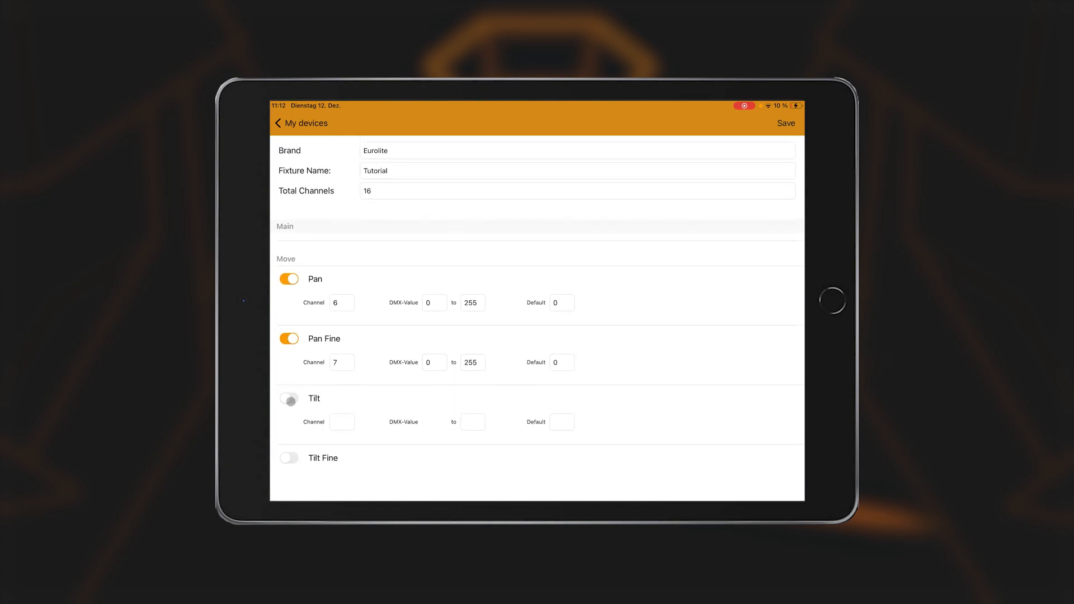
- Enable Tilt and Tilt Fine on channels 8–9, and Prism and Frost on channel 10
click(288, 397)
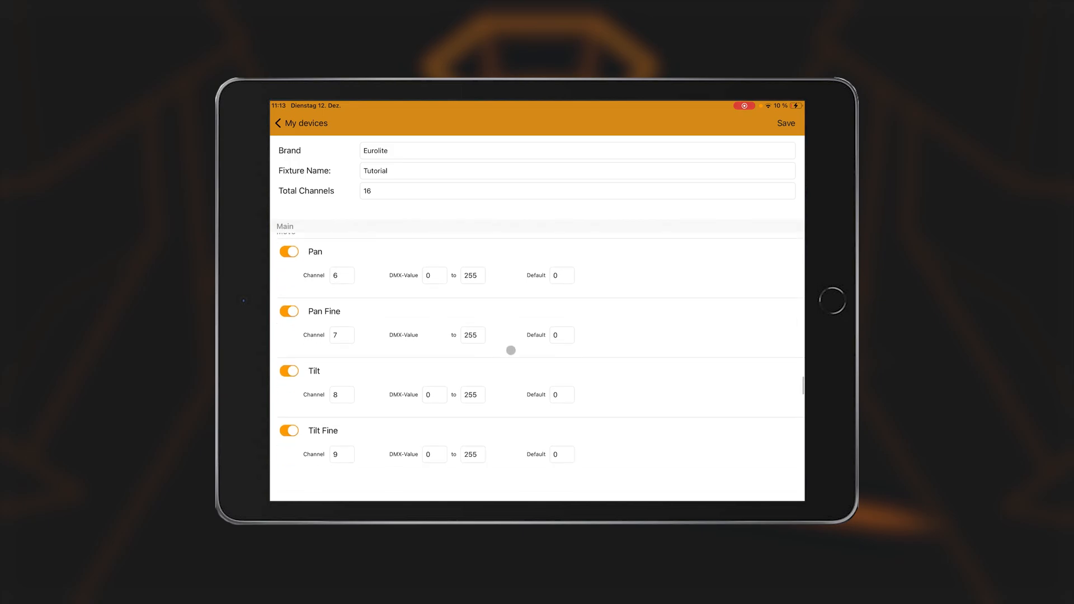
scroll(down, 3)
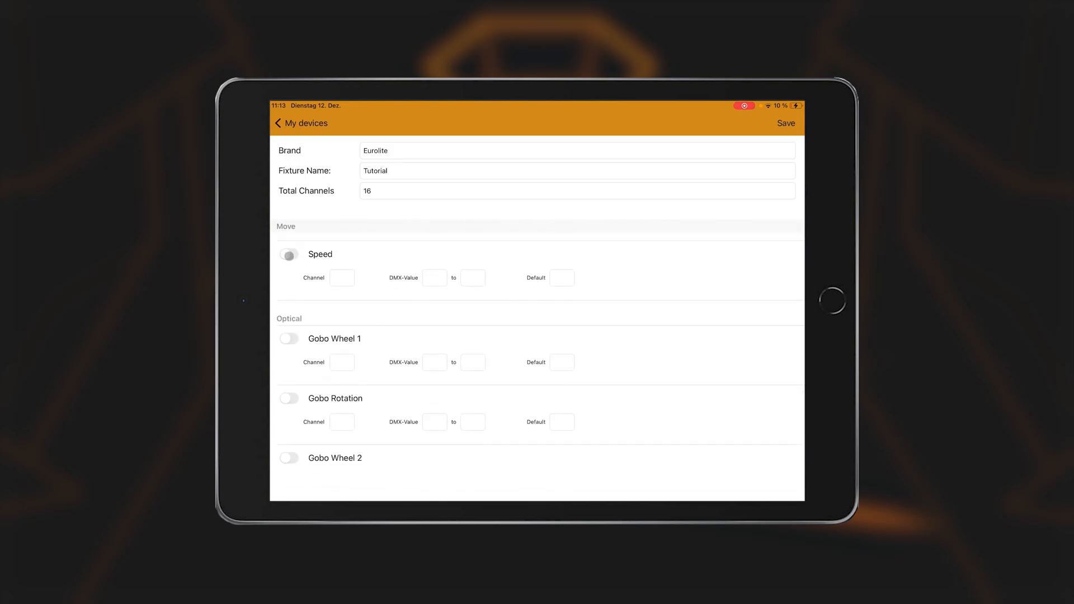
scroll(down, 3)
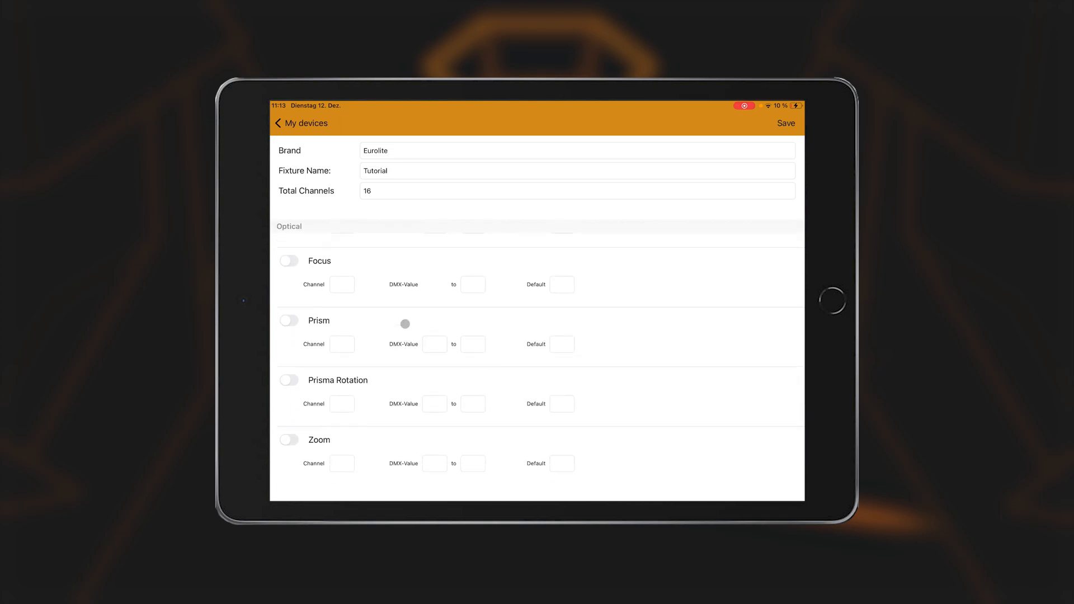
click(288, 320)
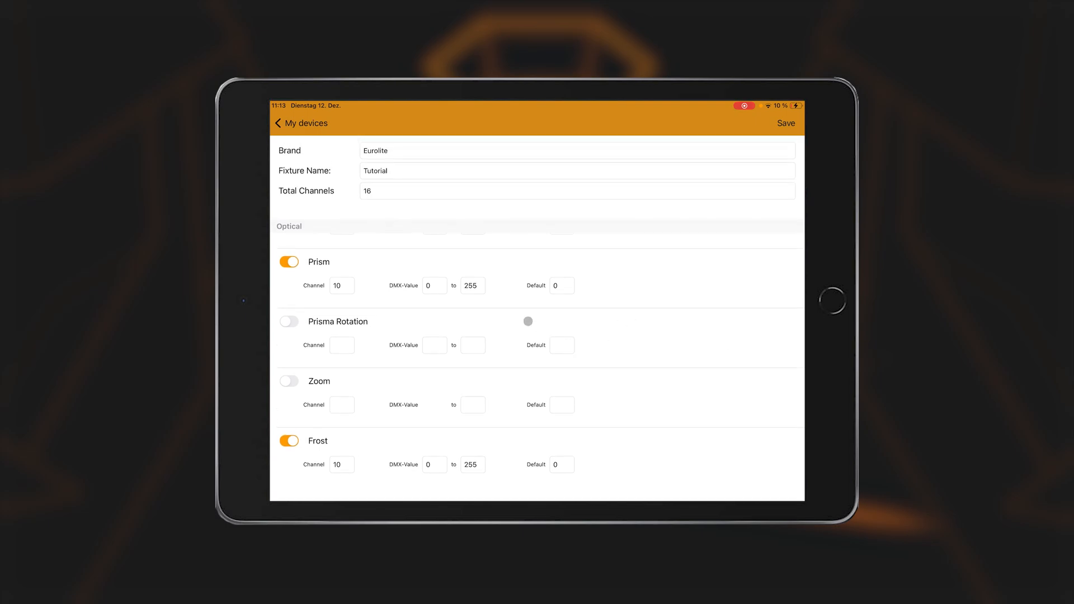
- Give Prism DMX values 0–128 and Frost 129–255 on channel 10
click(472, 286)
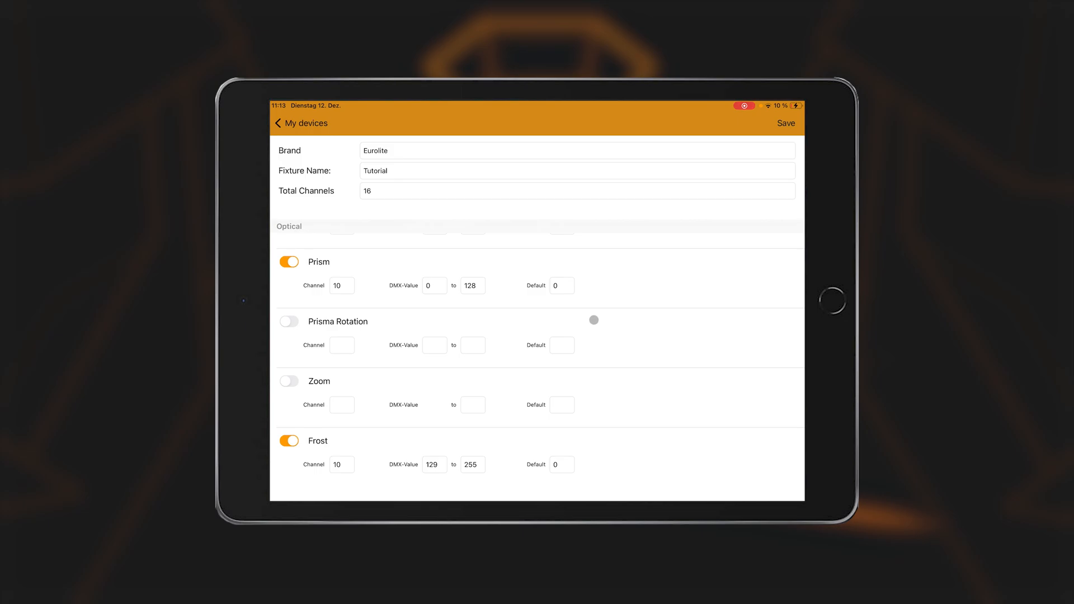
scroll(down, 3)
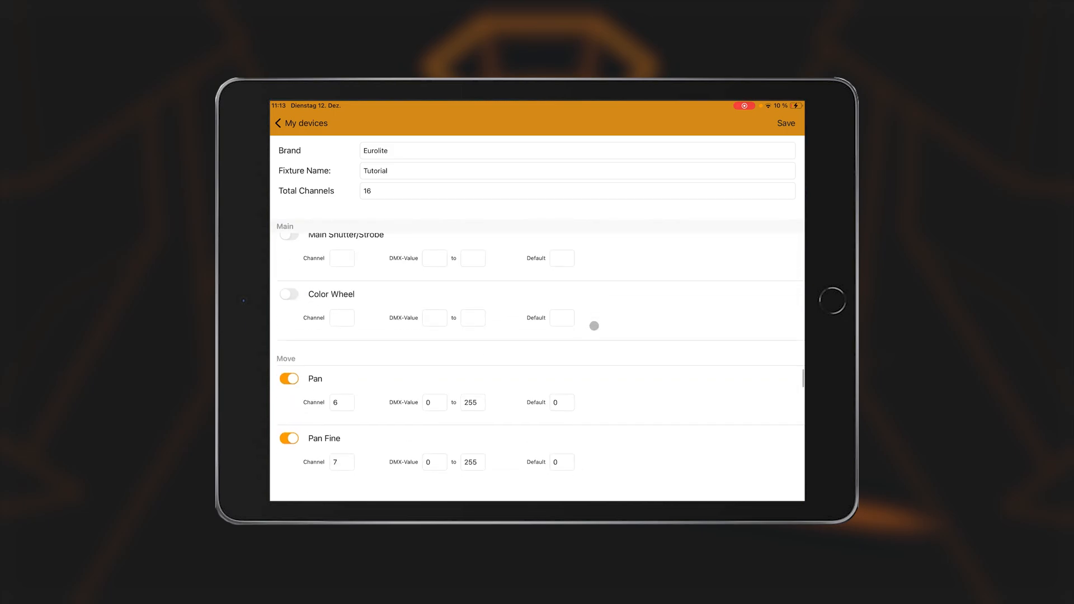
scroll(up, 3)
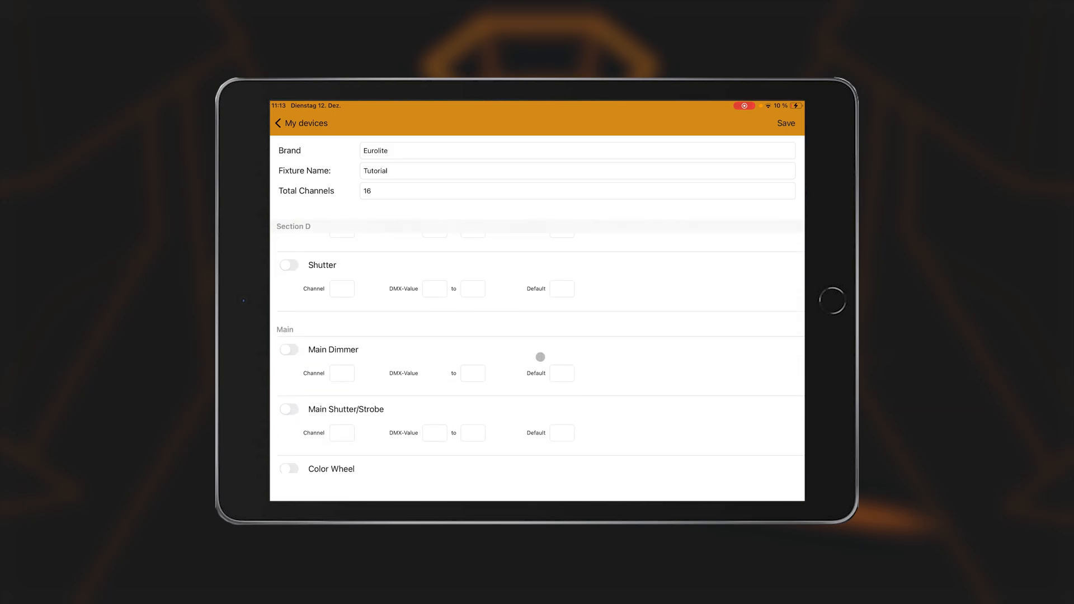
- Turn on Main Dimmer at channel 11 with upper value 255 and default 255
click(289, 349)
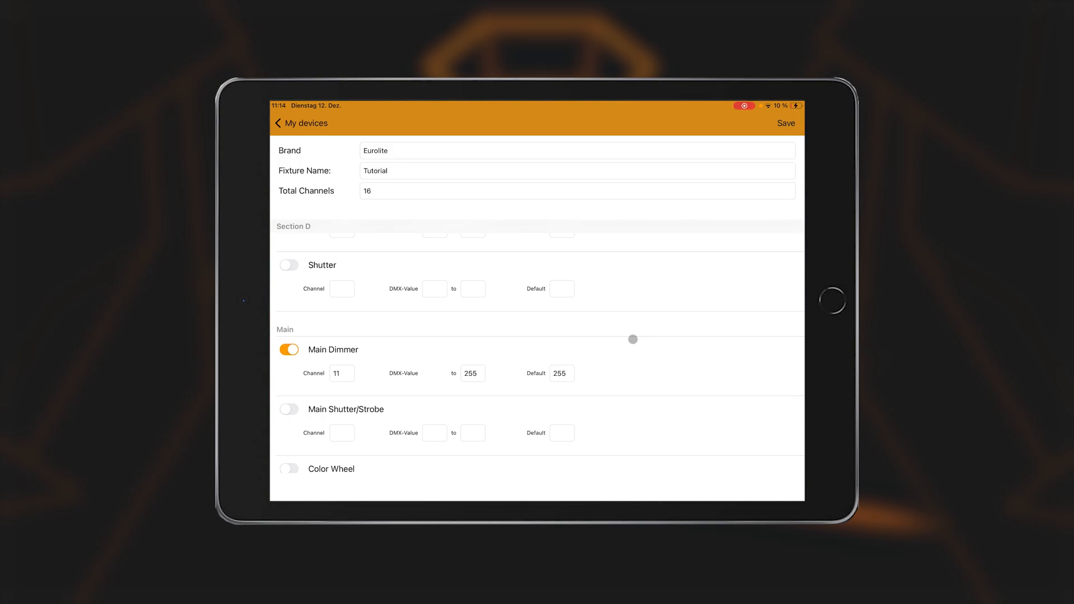
scroll(up, 3)
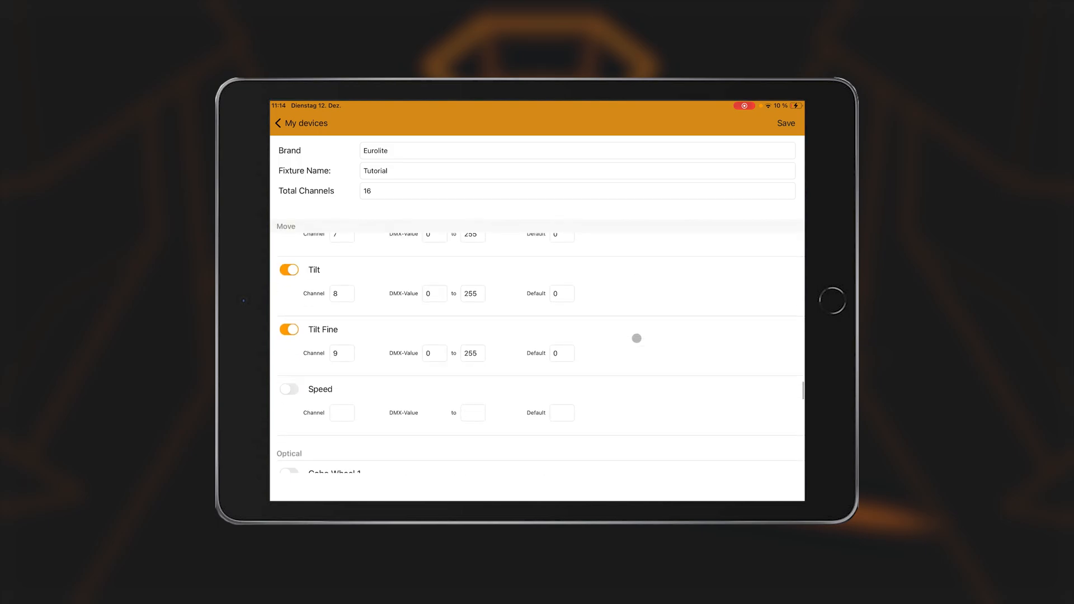
scroll(down, 3)
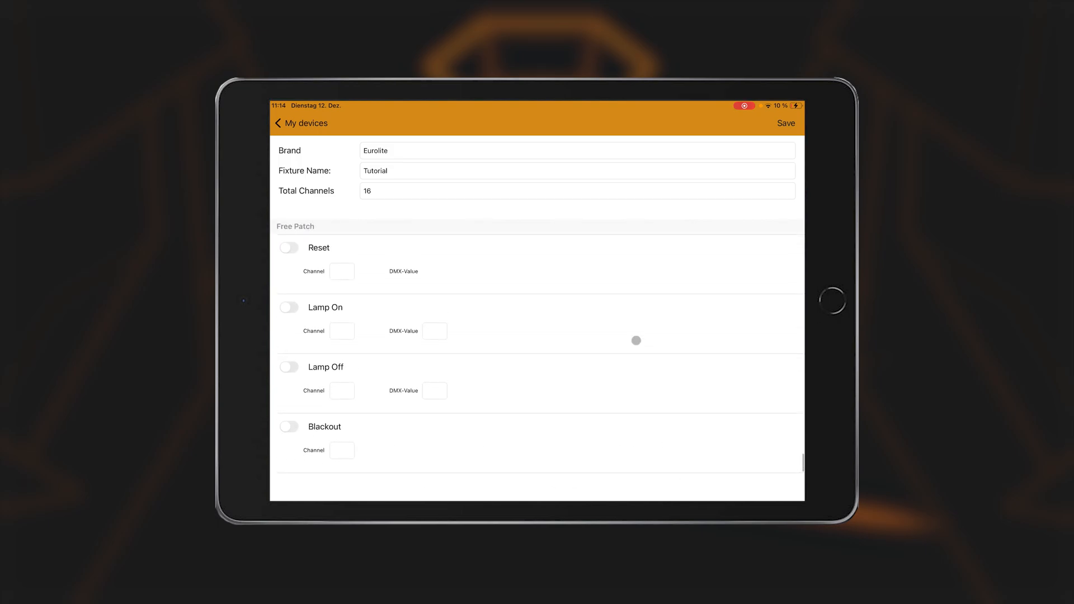
scroll(up, 3)
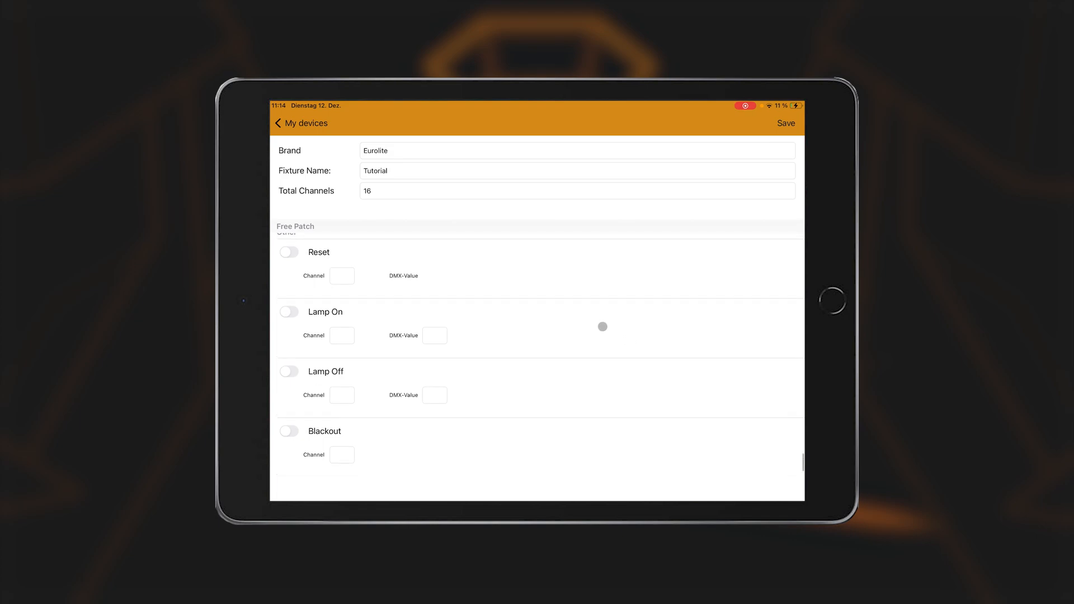
scroll(up, 3)
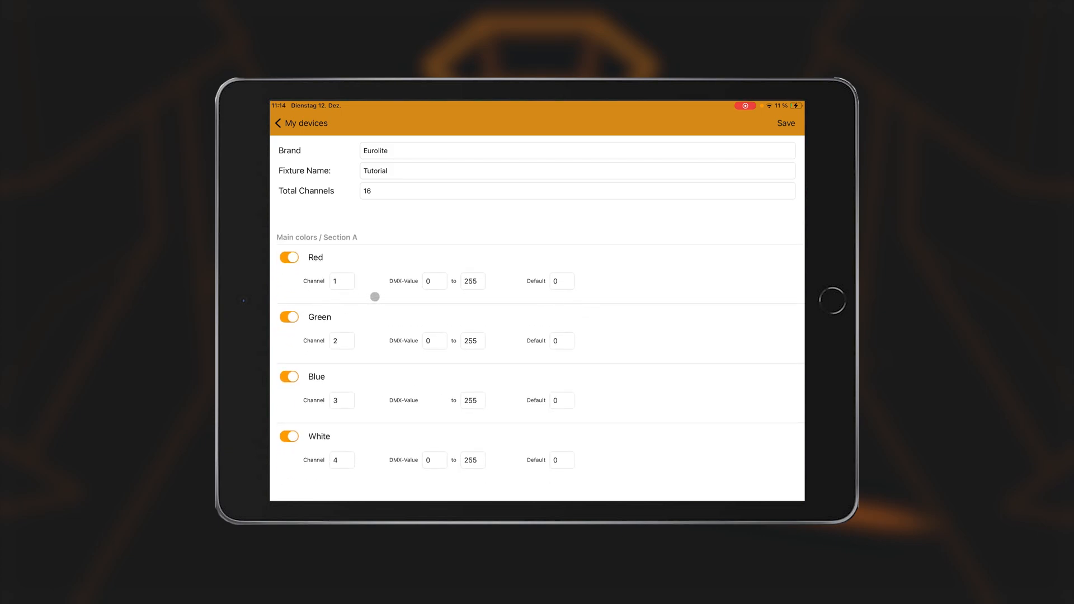
scroll(down, 3)
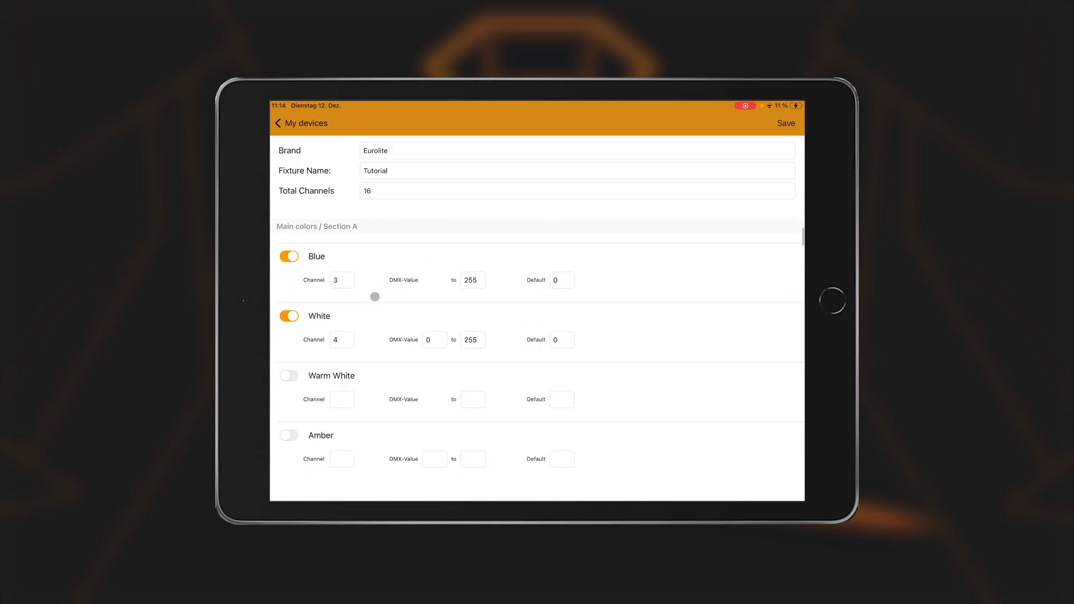
scroll(down, 3)
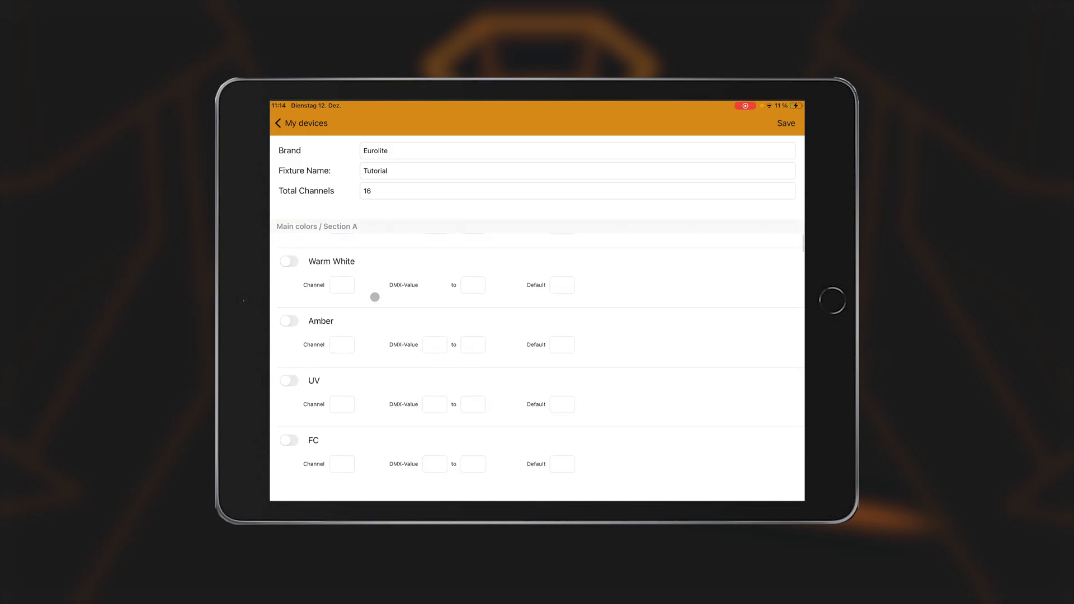
scroll(down, 3)
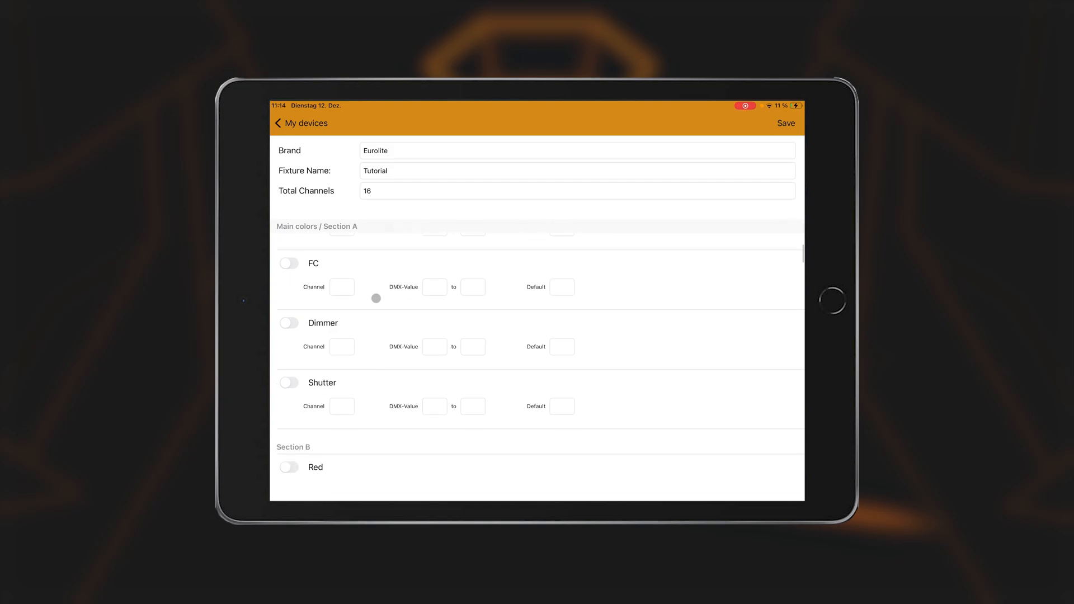
scroll(down, 3)
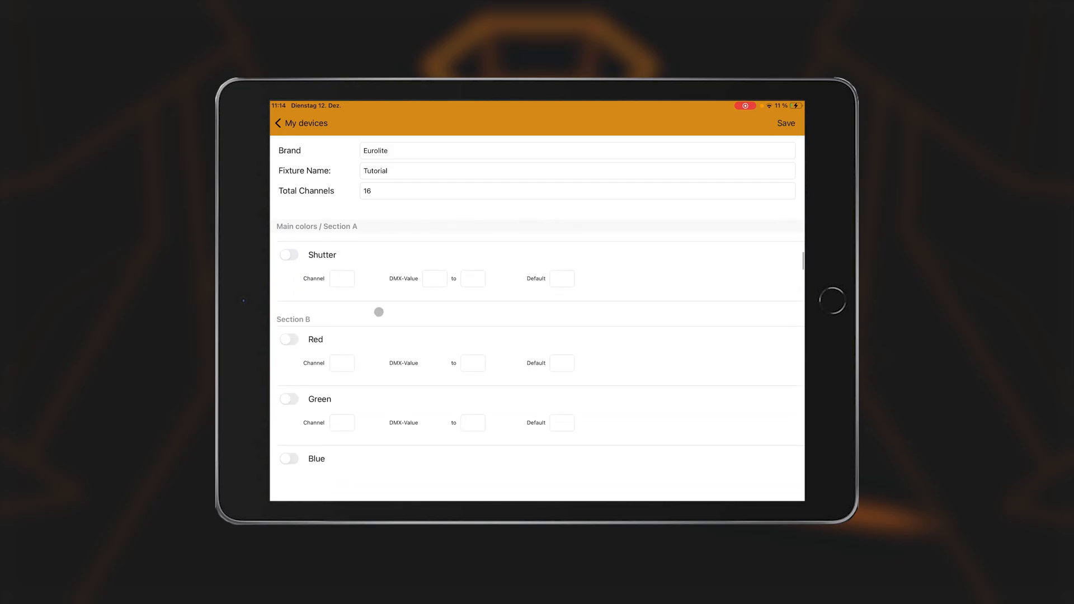
scroll(up, 3)
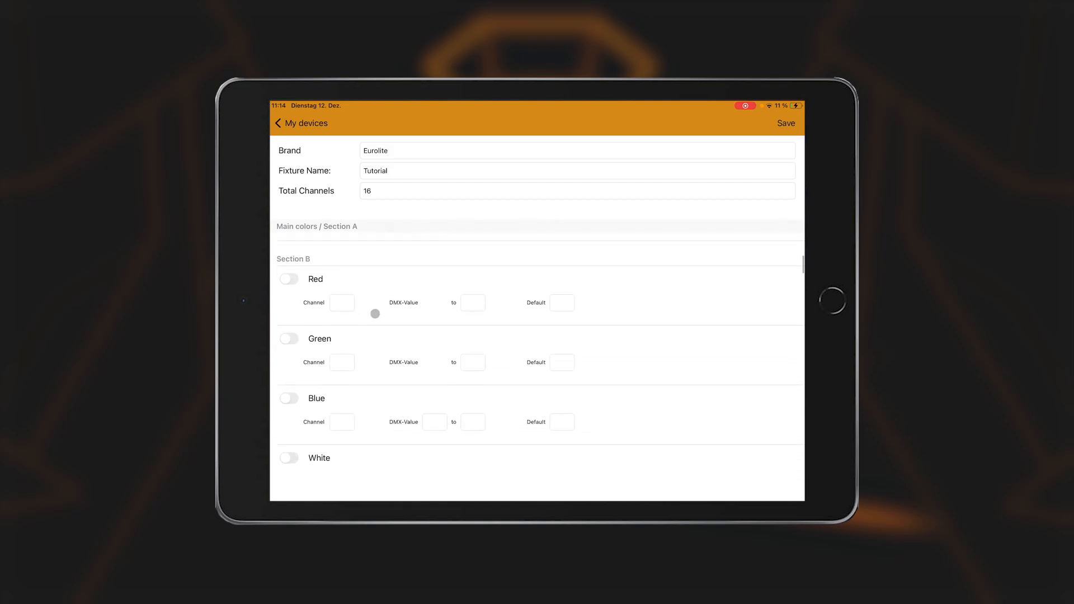
scroll(down, 3)
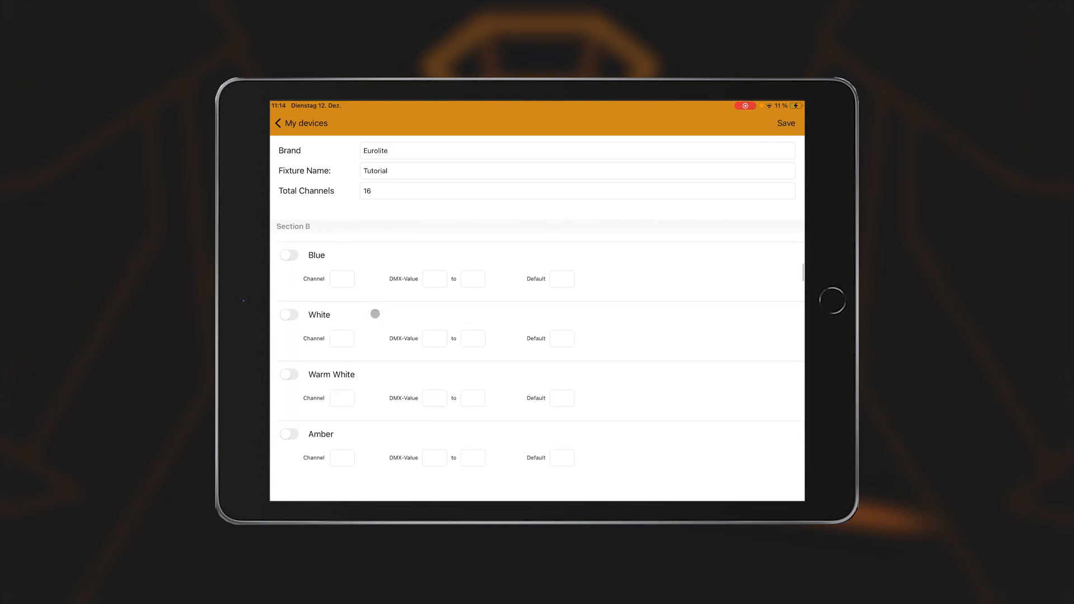
scroll(down, 3)
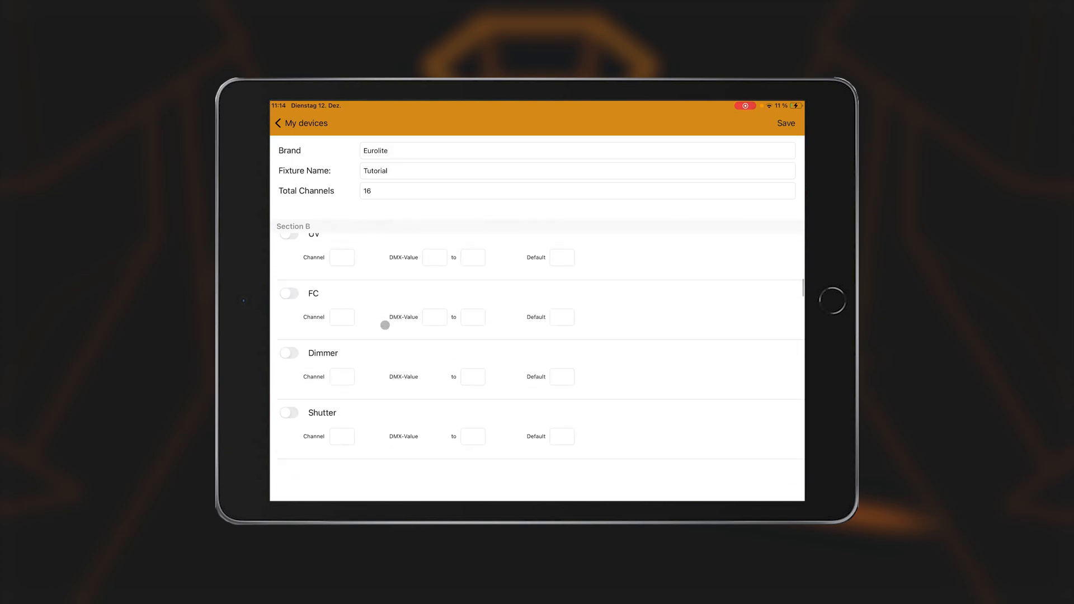
scroll(up, 3)
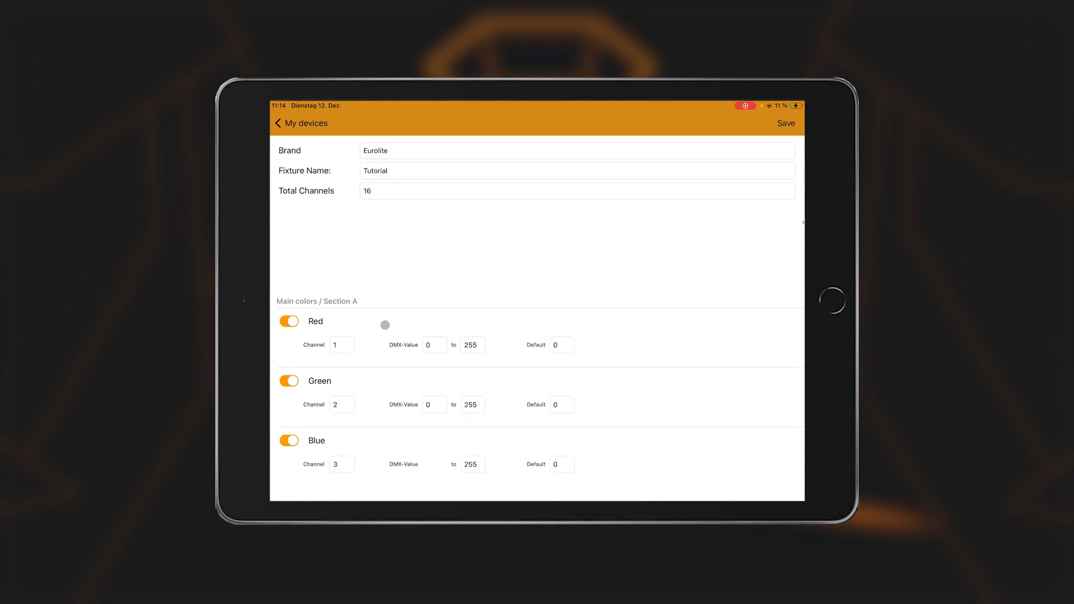
scroll(up, 3)
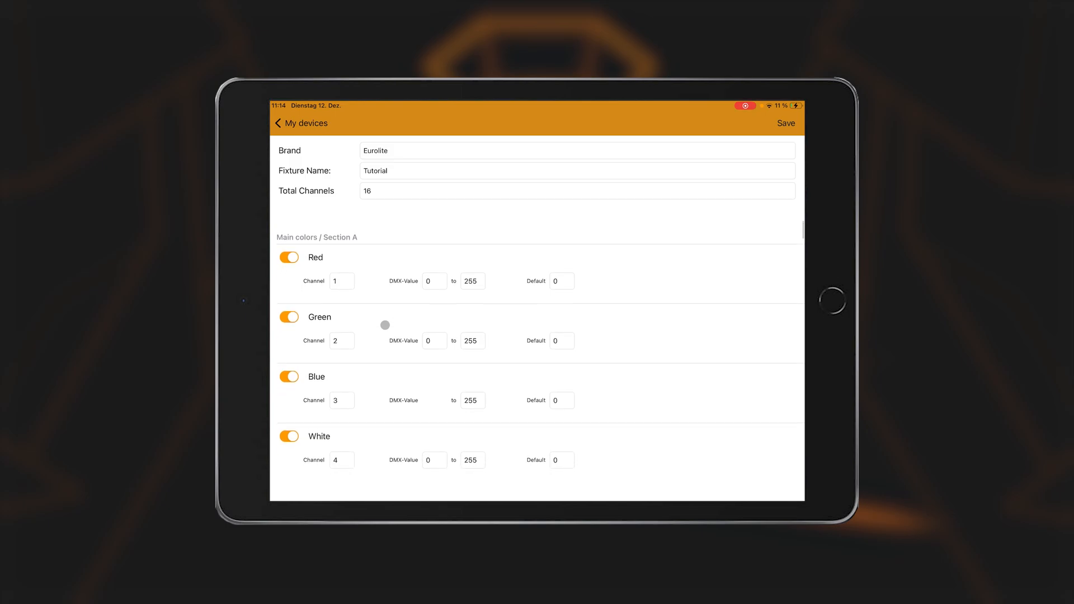
scroll(down, 3)
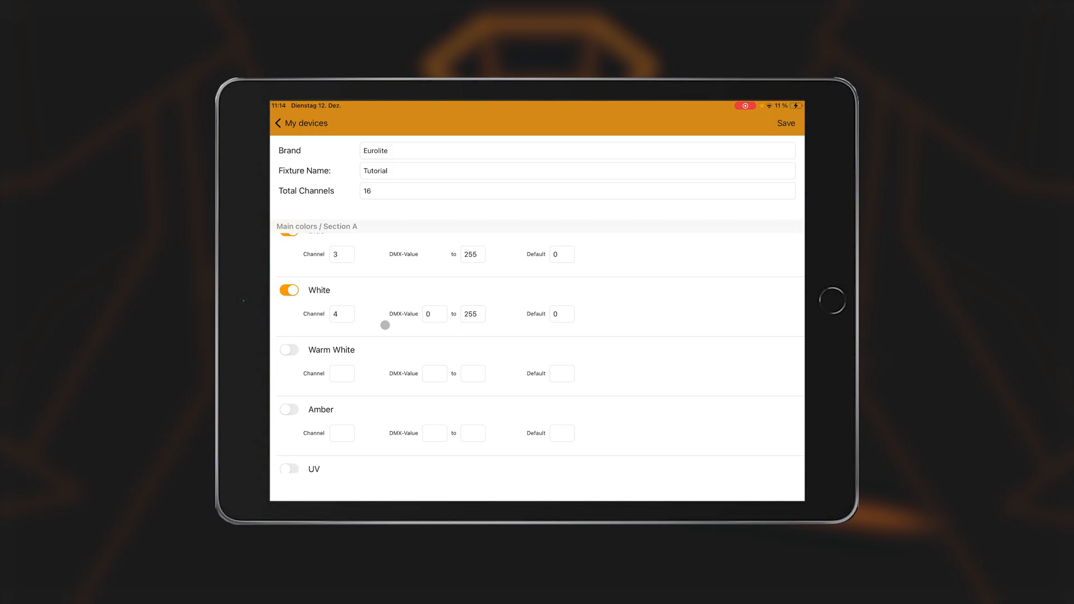
scroll(down, 3)
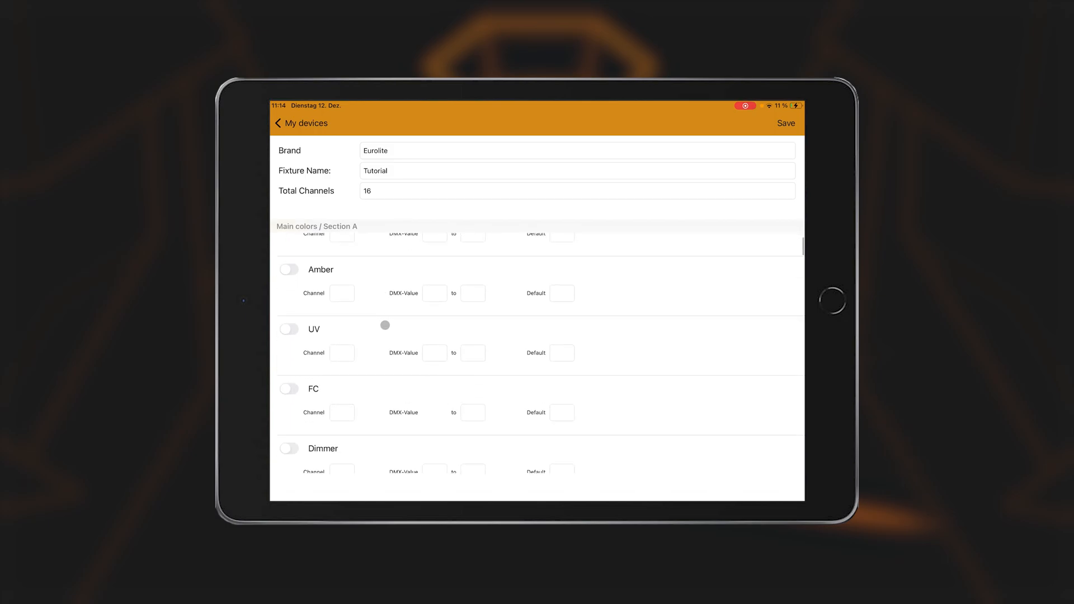
scroll(up, 3)
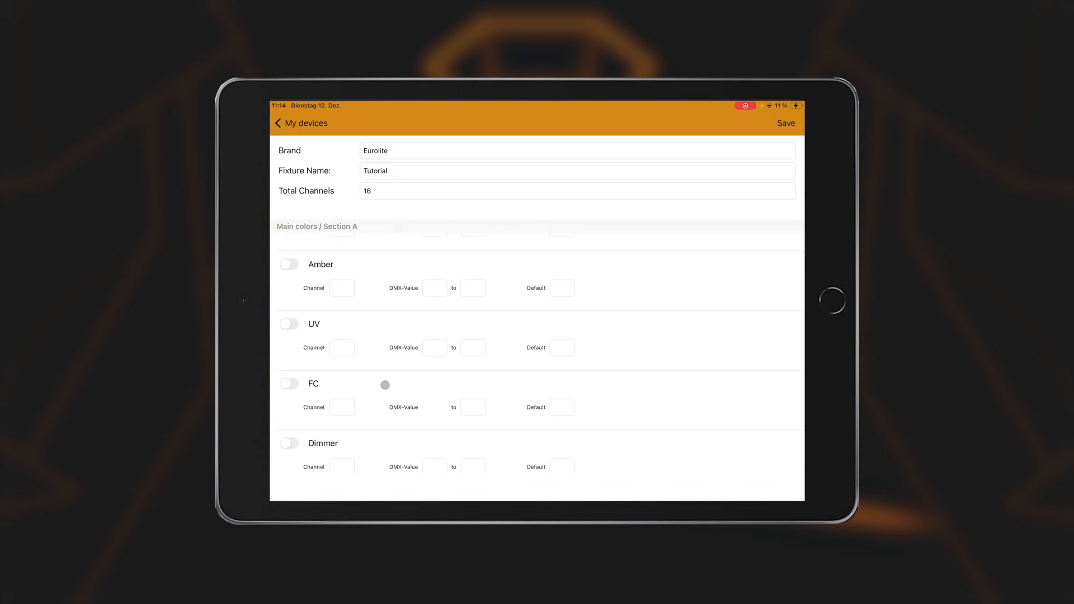
scroll(down, 3)
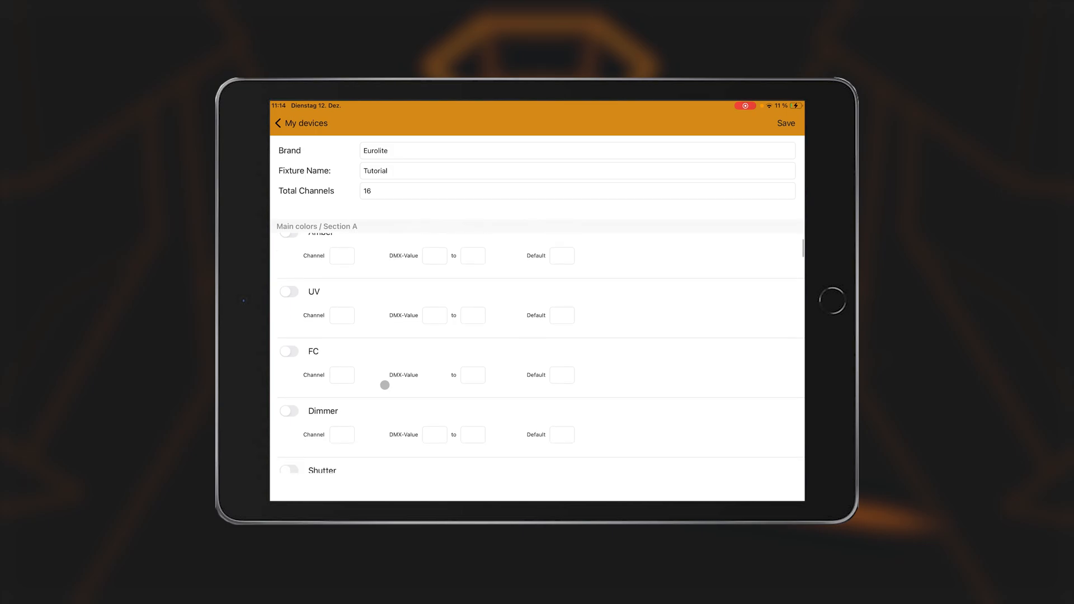
scroll(down, 3)
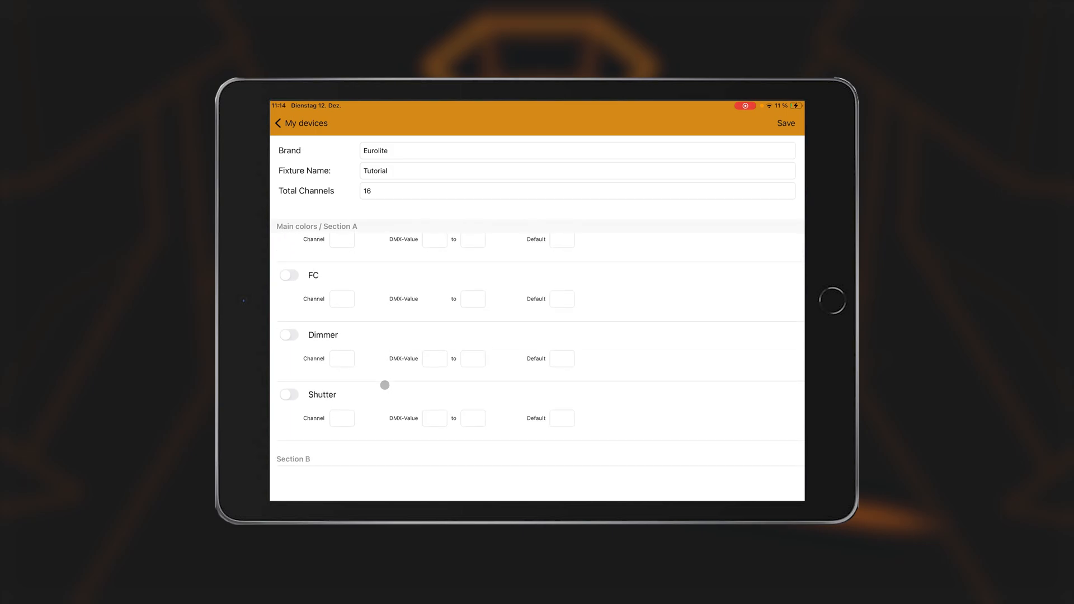
scroll(down, 3)
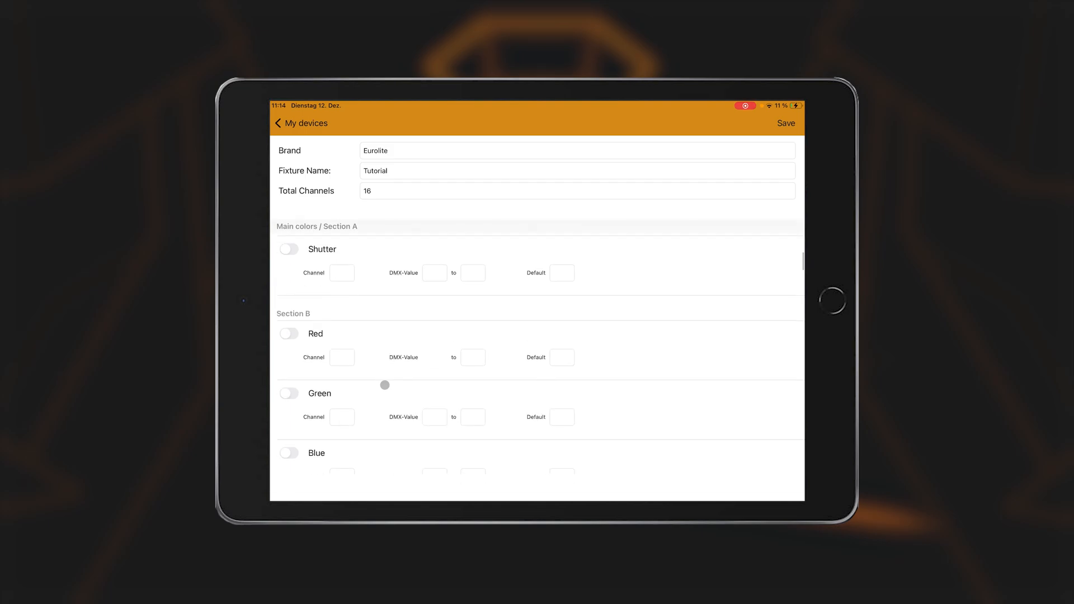
scroll(down, 3)
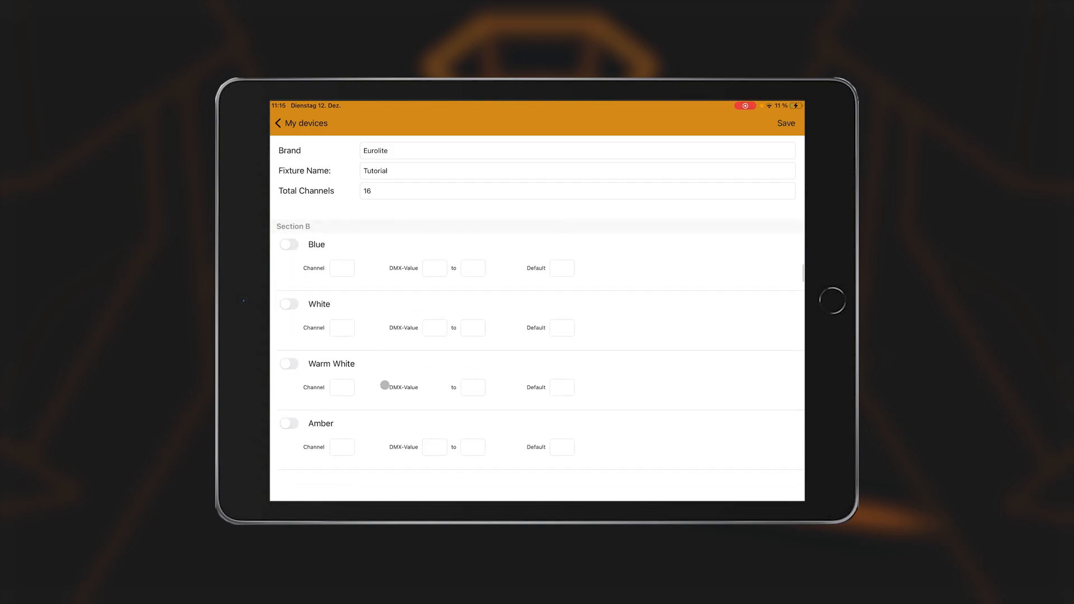
scroll(down, 3)
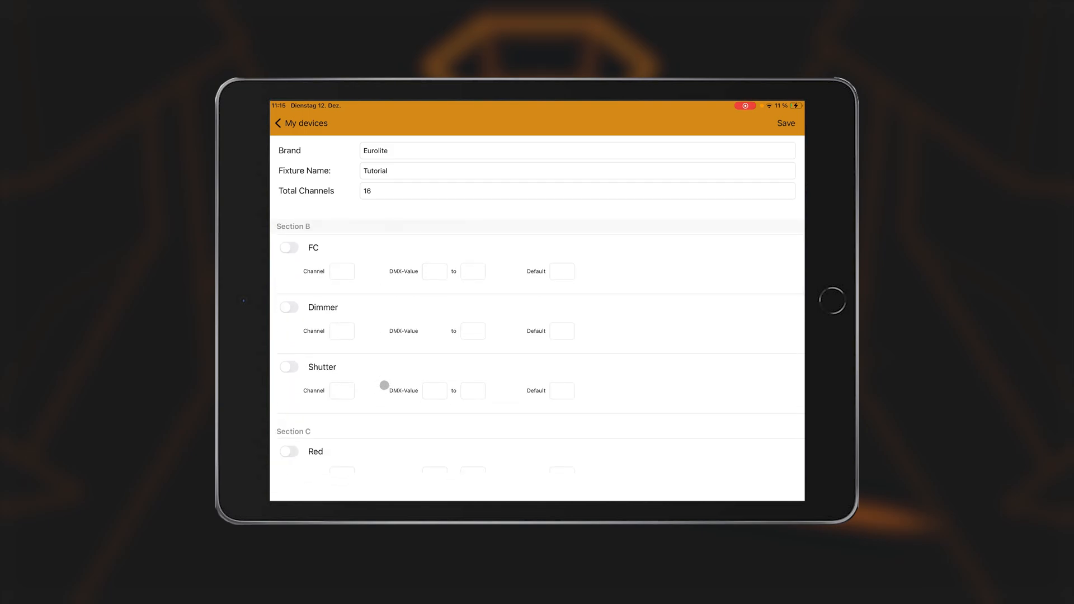
scroll(down, 3)
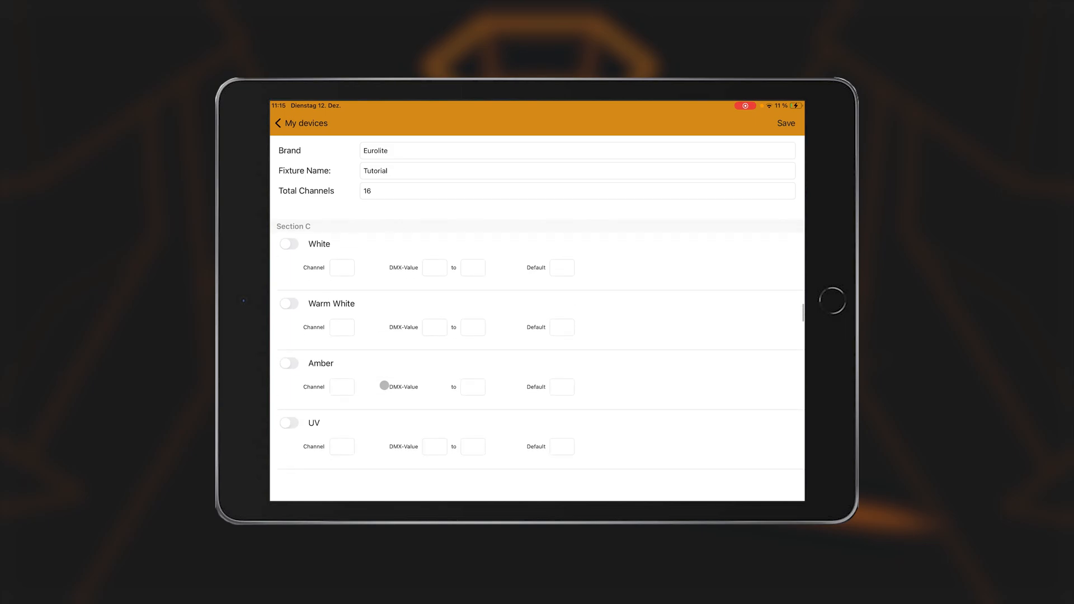
scroll(down, 3)
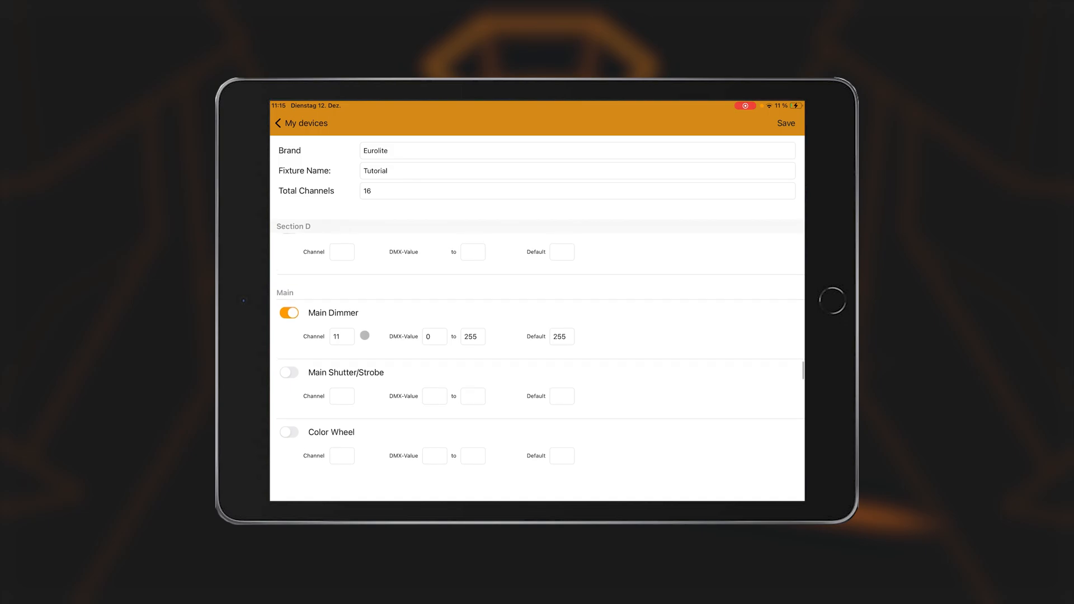
scroll(down, 3)
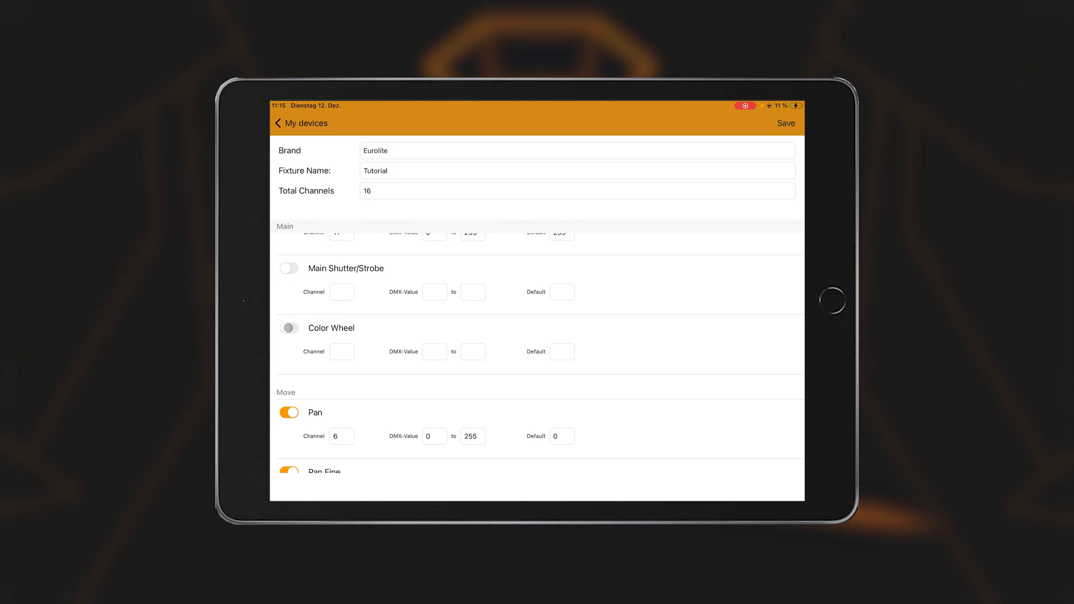
- Turn on the channel 12 colour wheel and enter slot DMX values 0 to 85
click(289, 328)
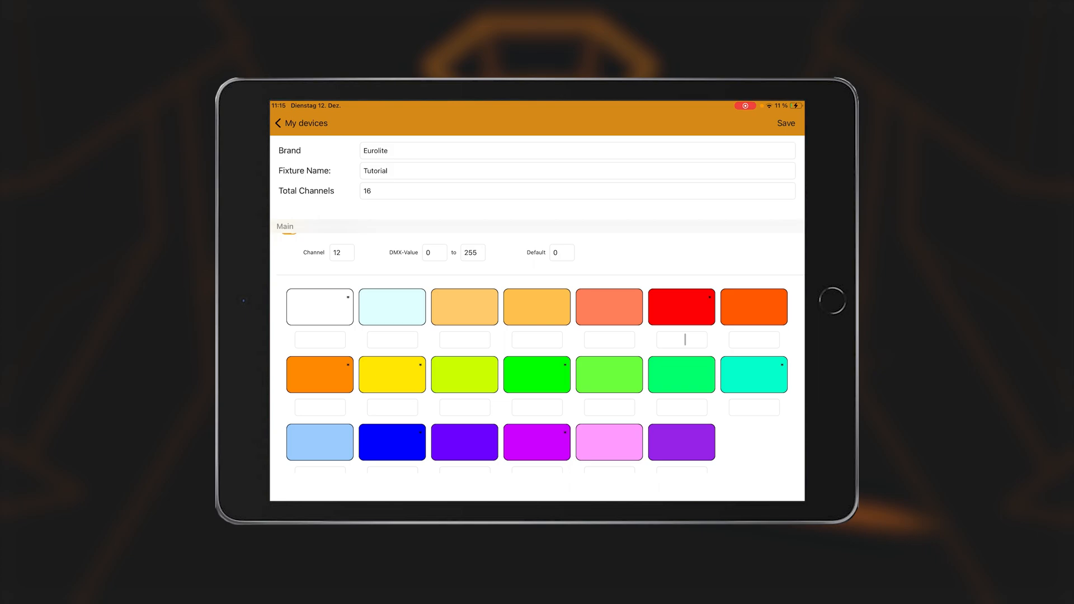
click(681, 339)
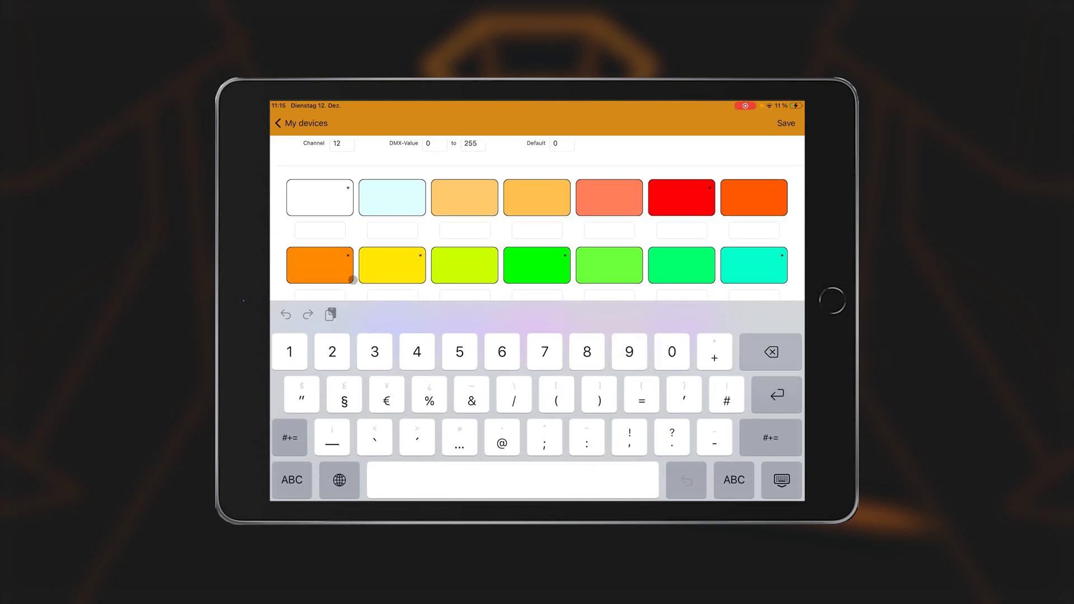
text(25)
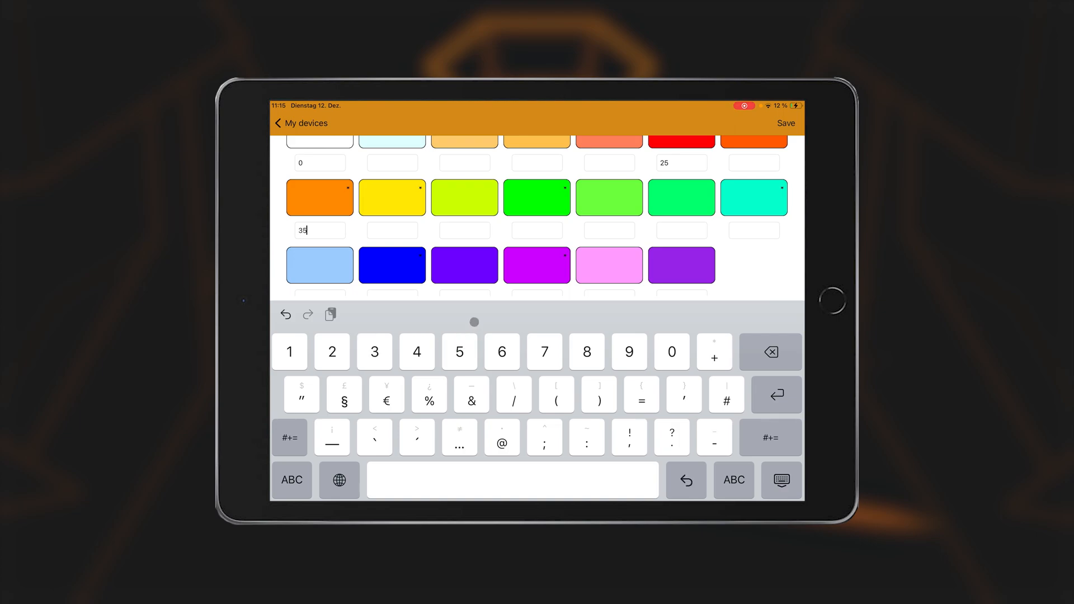
click(460, 351)
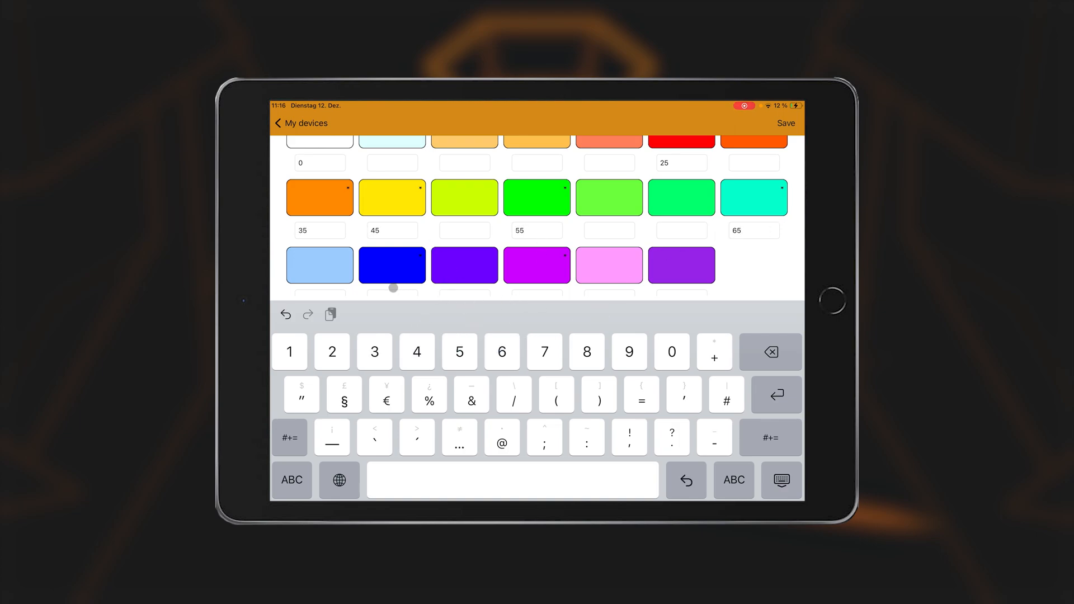
scroll(down, 3)
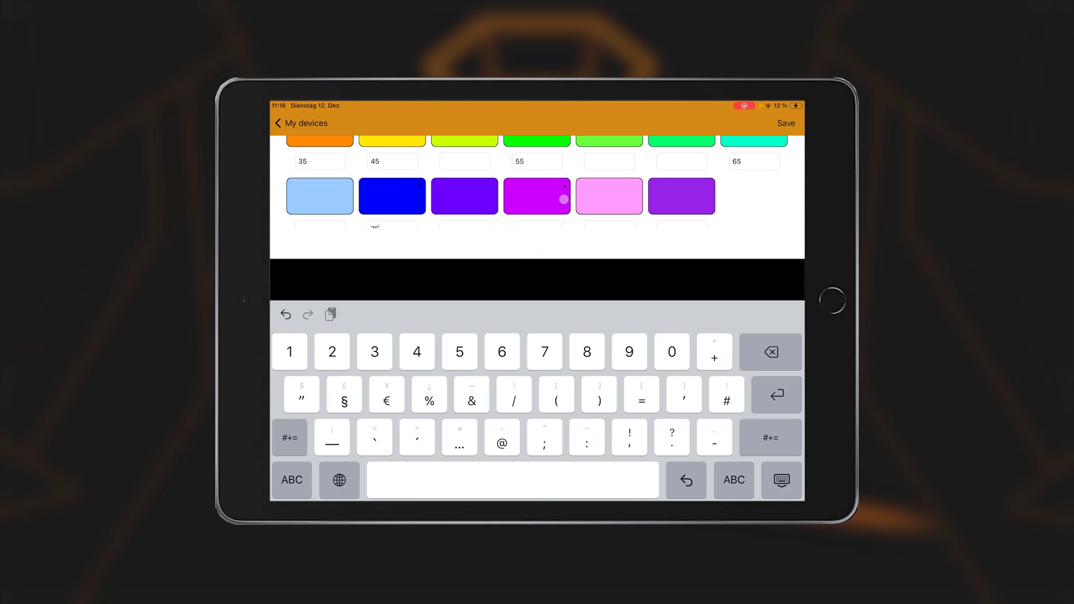
text(85)
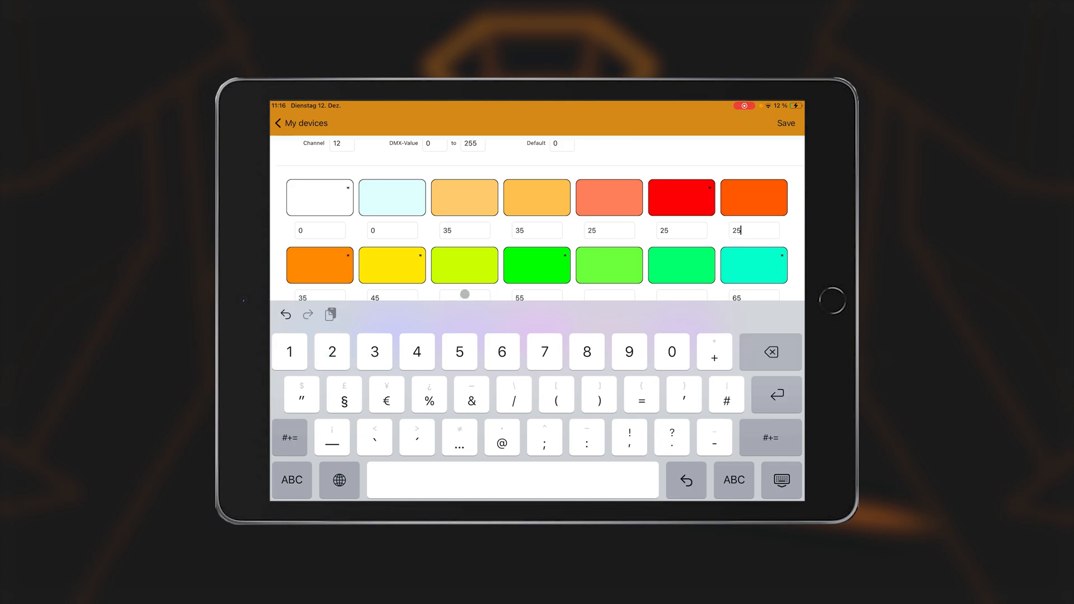
scroll(down, 3)
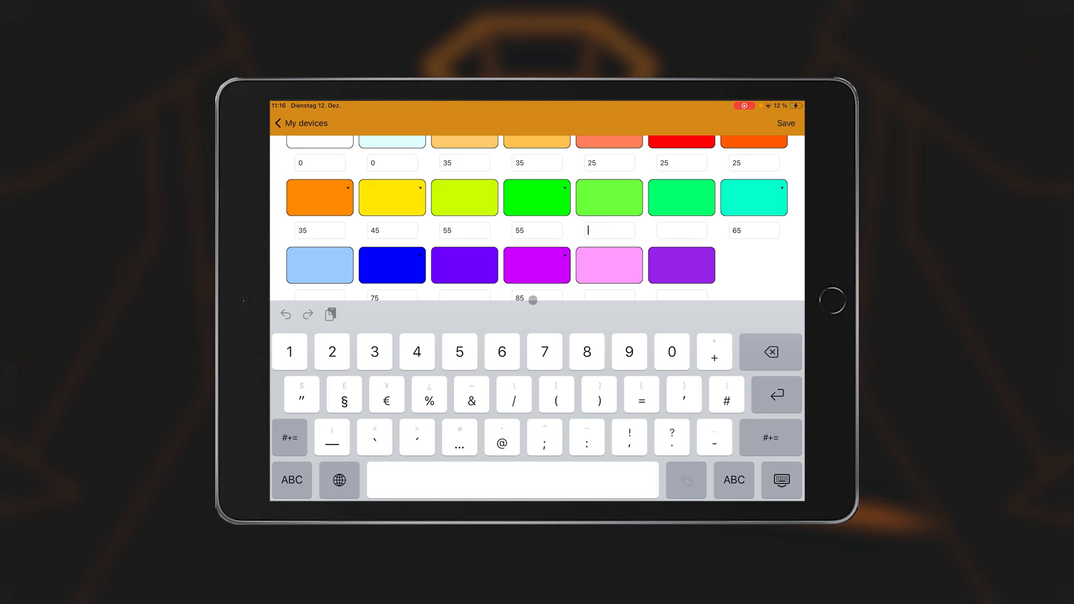
text(55)
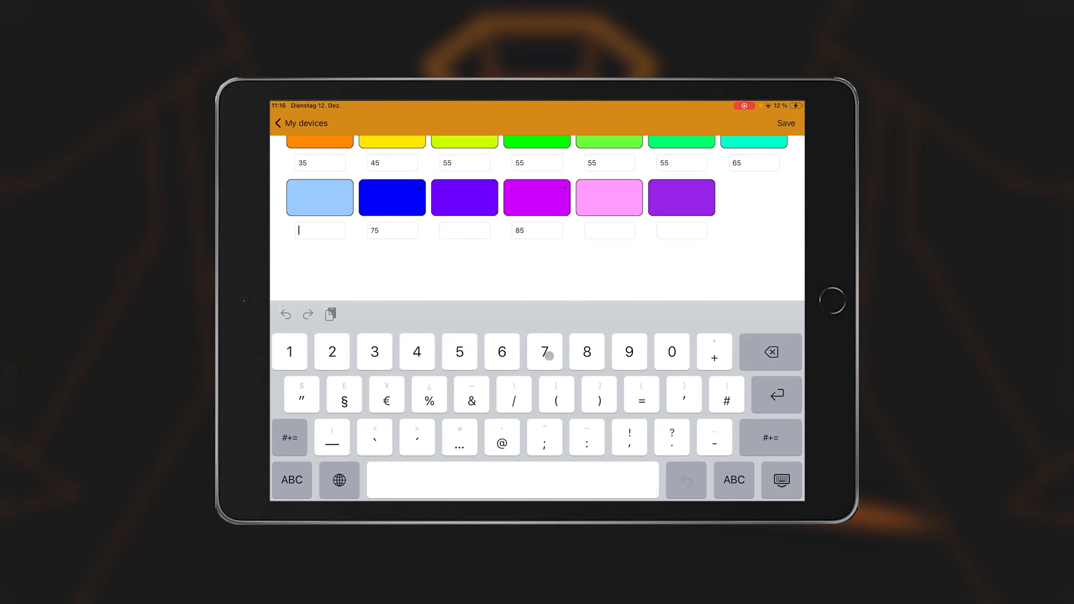
click(544, 351)
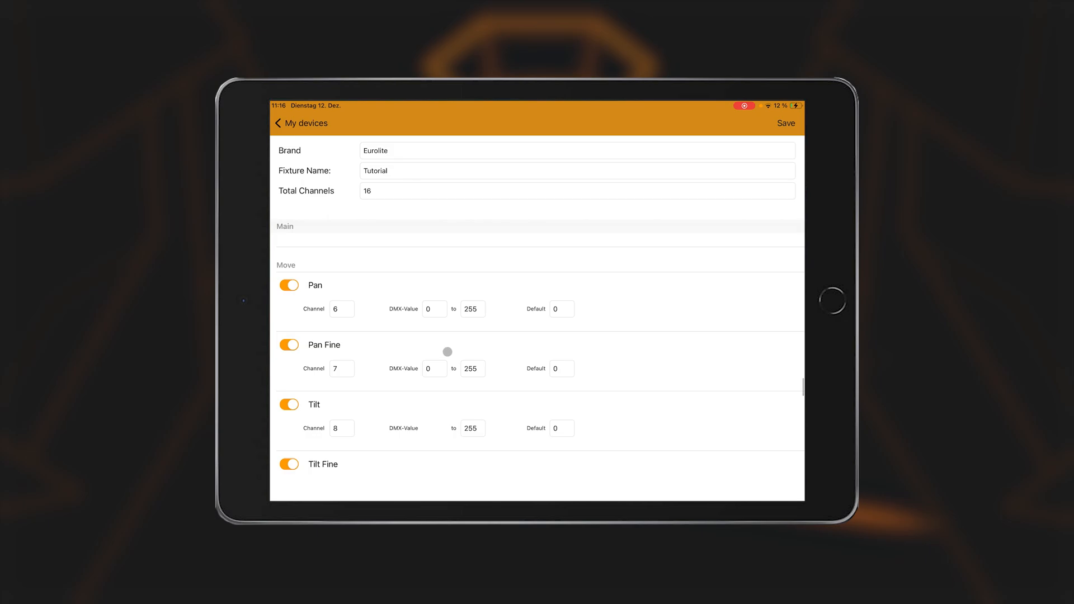
scroll(up, 3)
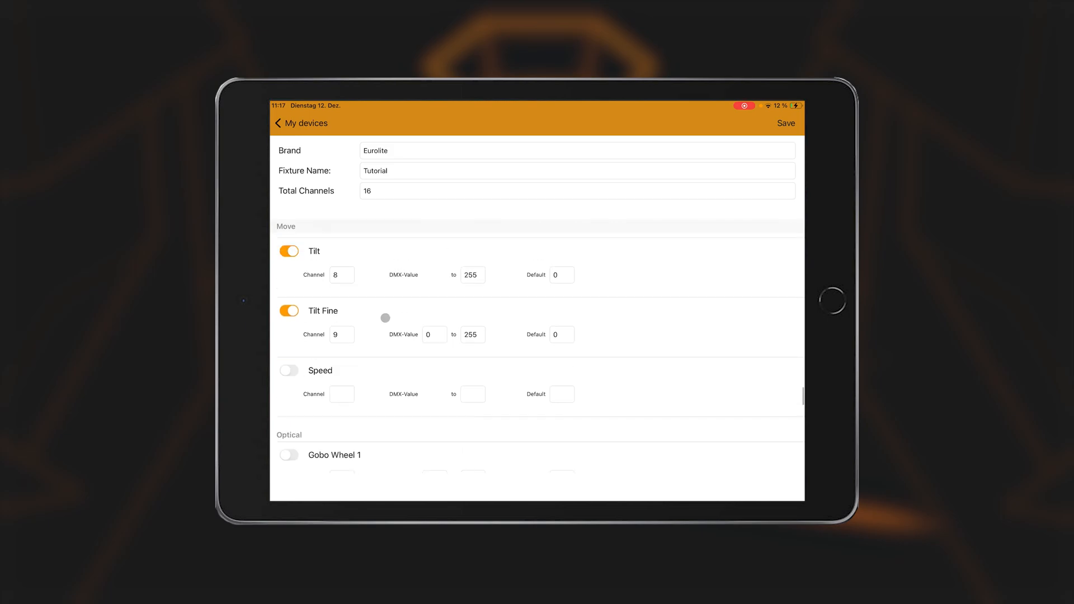
- Turn on Gobo Wheel 1 at channel 13, range 0–255, default 0, and enter Gobo 0's value
scroll(down, 3)
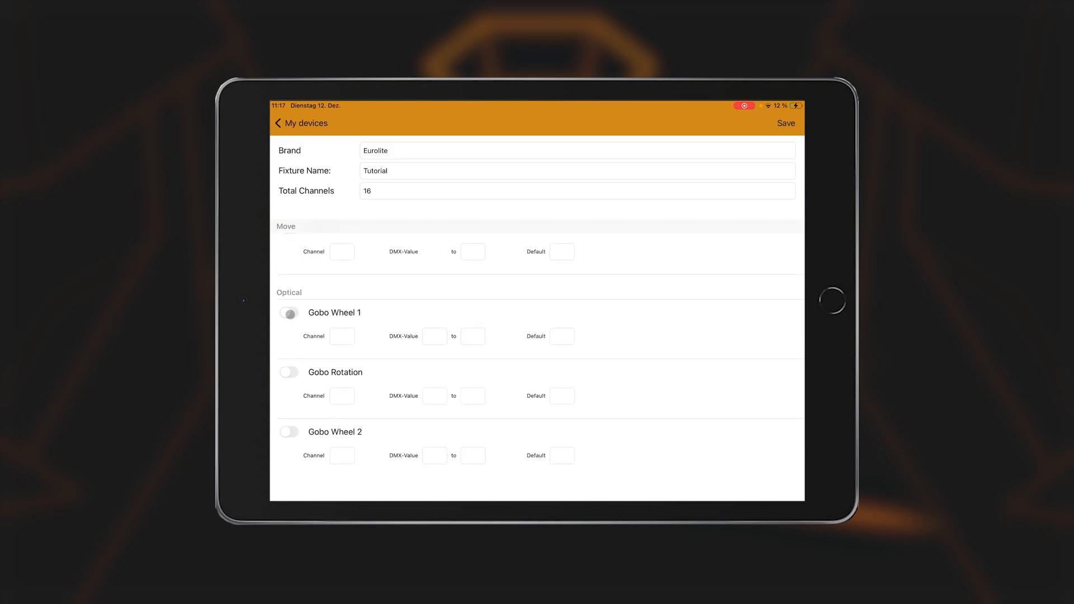
click(287, 313)
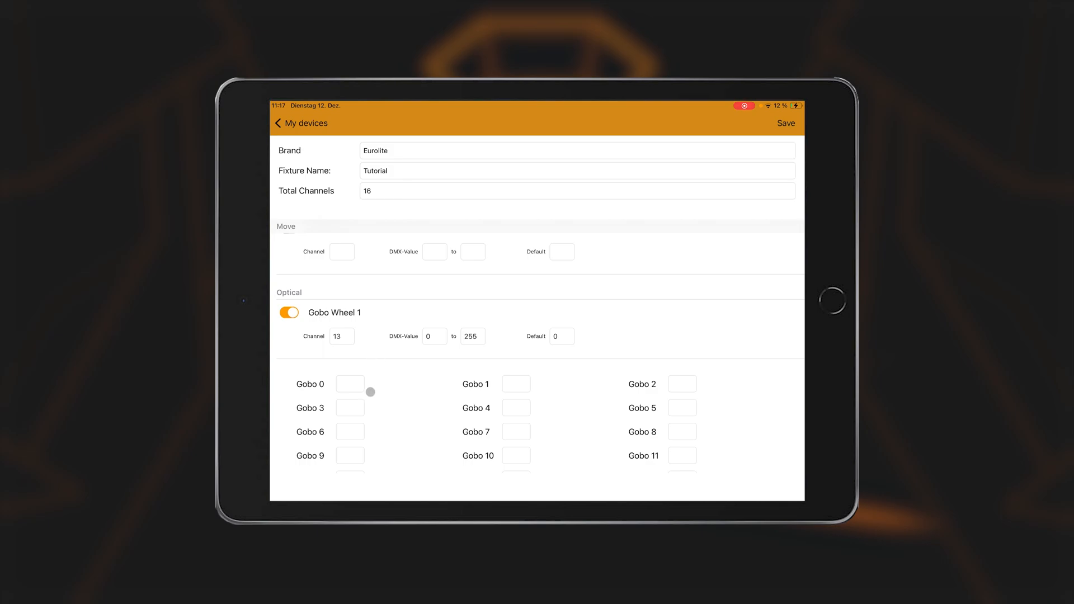
click(349, 383)
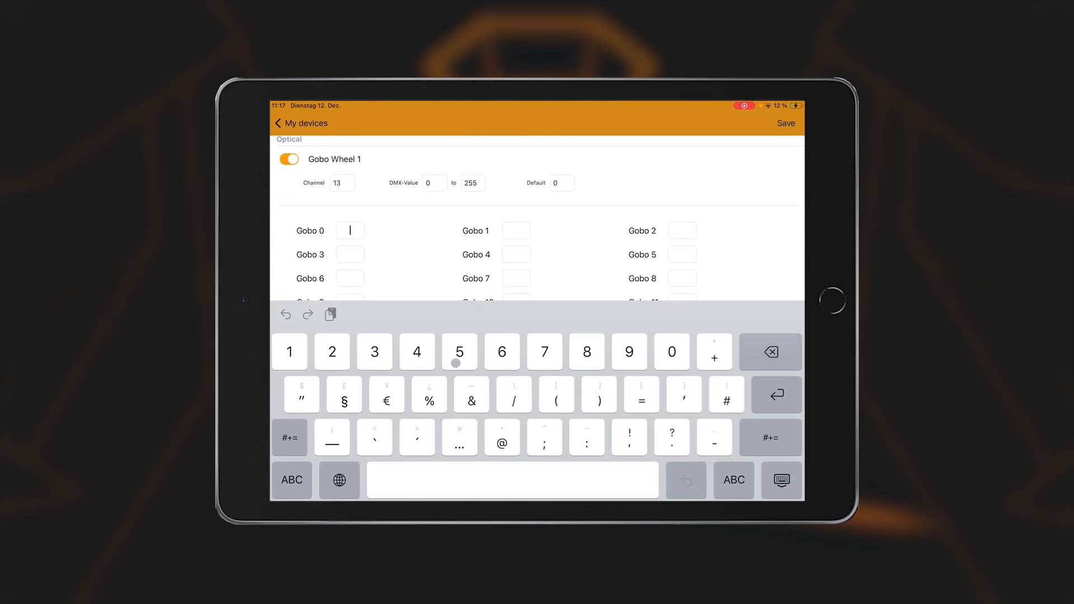
text(0)
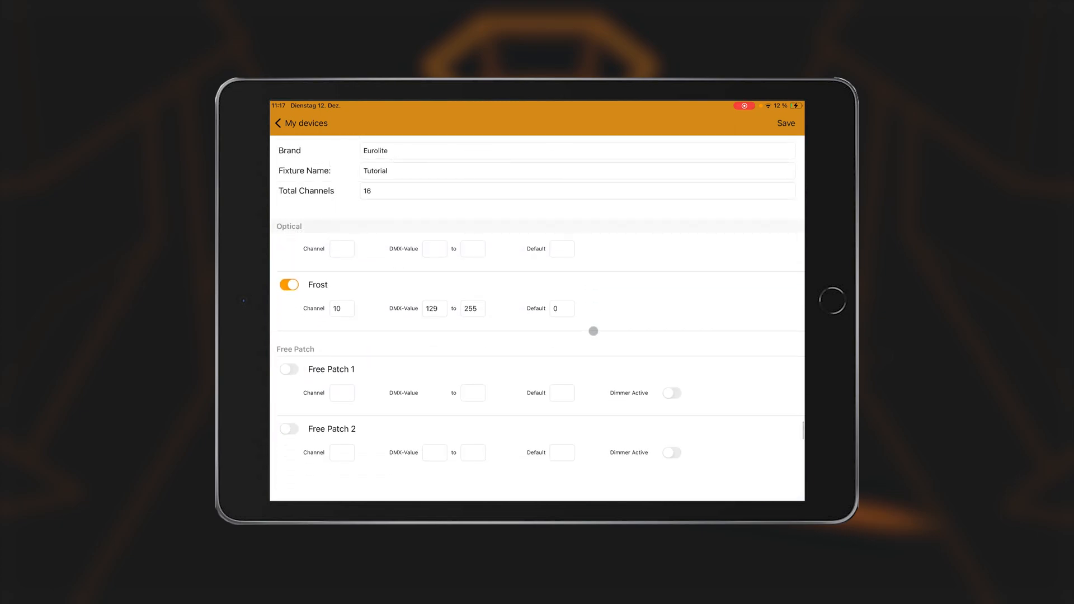
- Set Free Patch 1 to channel 14, range 0–255, default 0, with the dimmer active
scroll(down, 3)
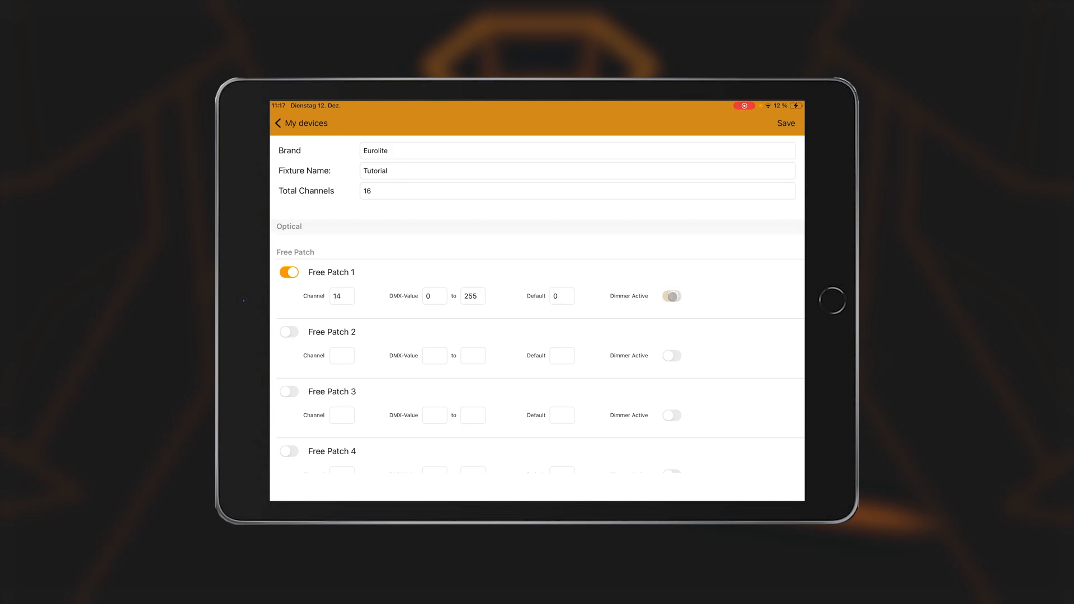
click(671, 296)
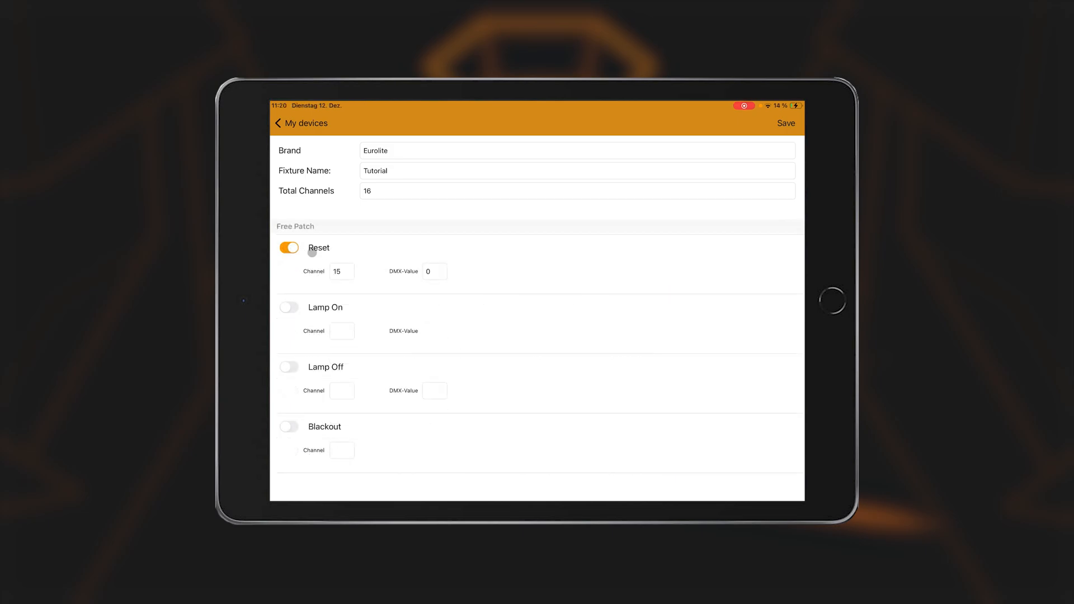
- Set Reset on channel 15 to DMX value 130, save Tutorial, and return to My devices
click(434, 271)
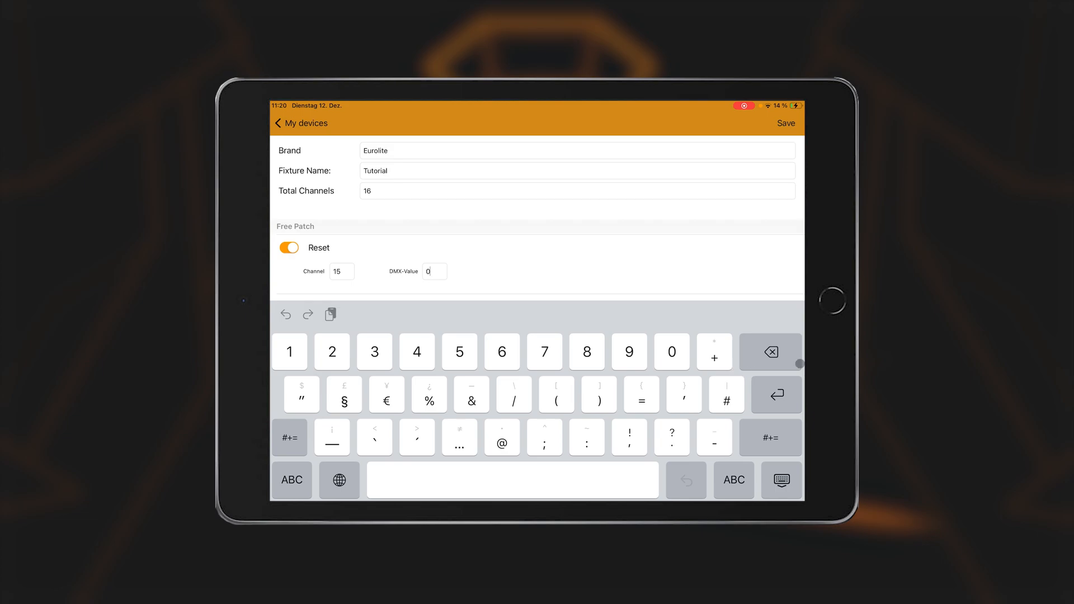
click(374, 351)
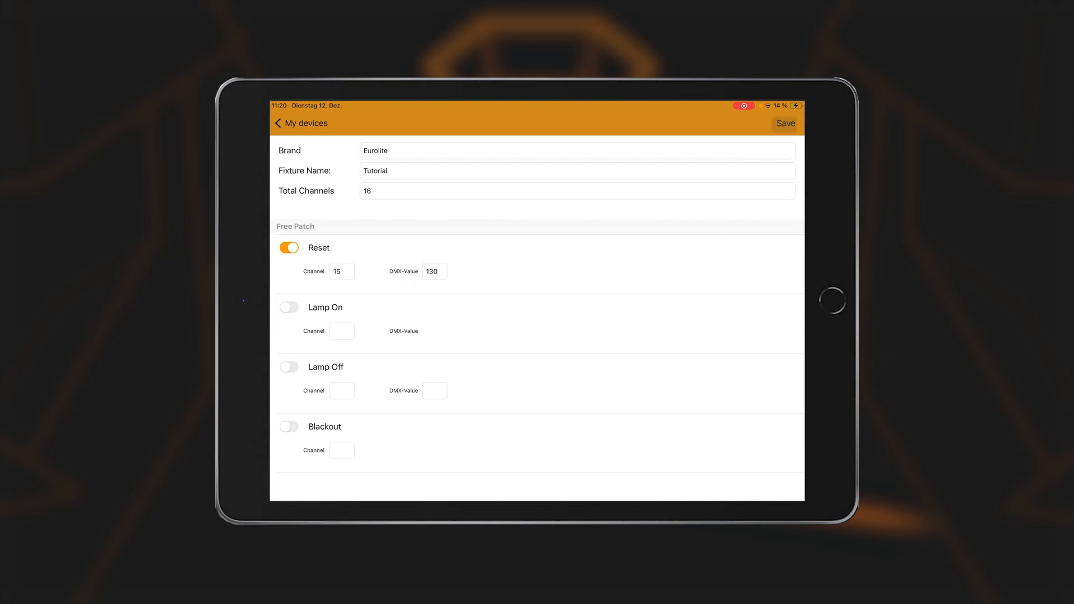
click(785, 123)
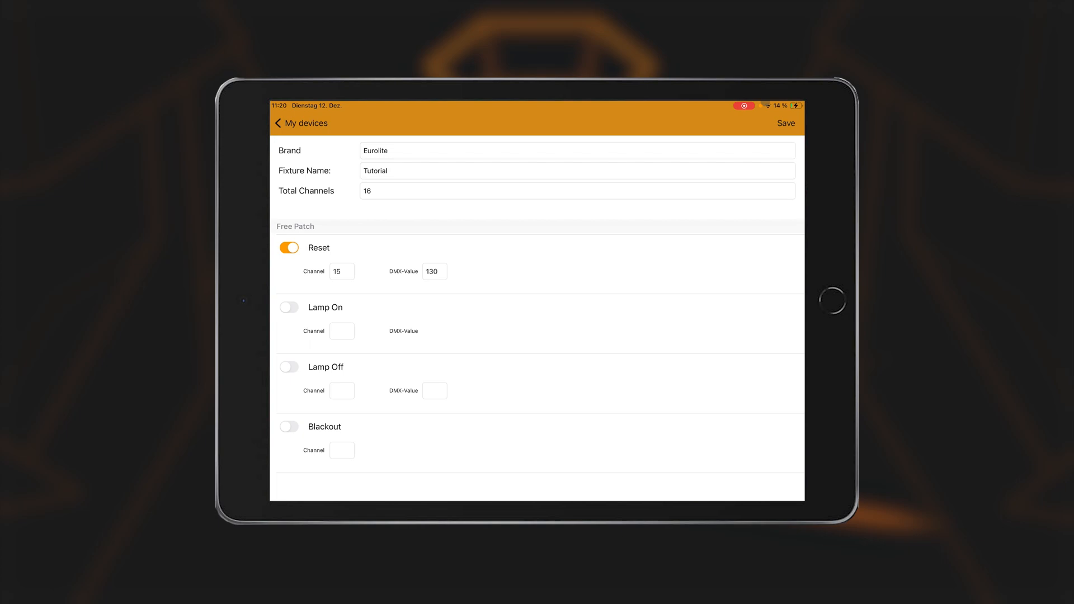
click(785, 123)
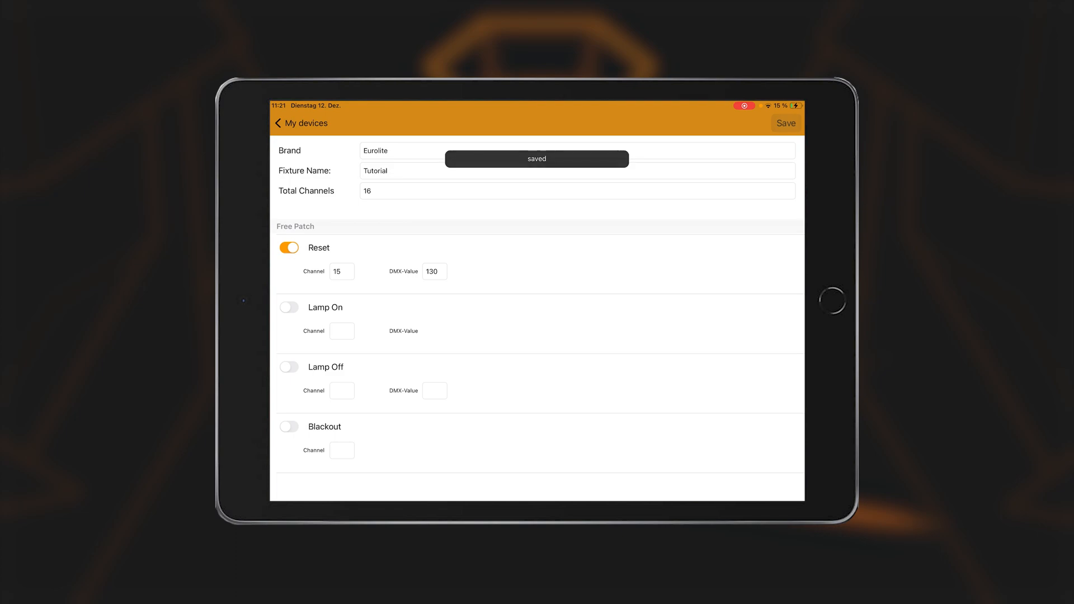
click(300, 123)
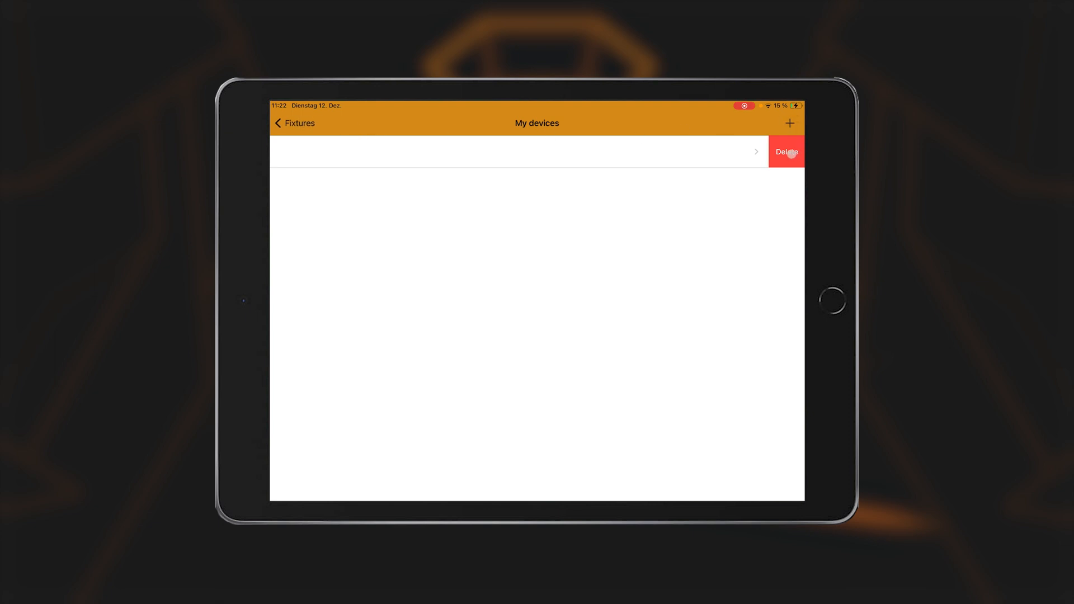
- Delete the saved Tutorial device from My devices and go back to Fixtures
click(786, 151)
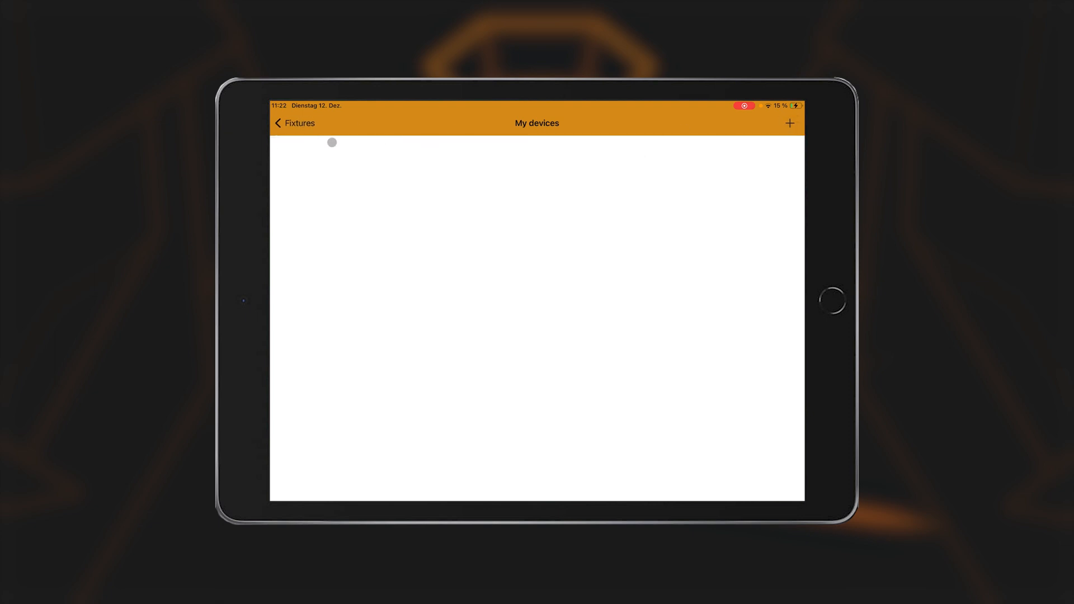
click(292, 124)
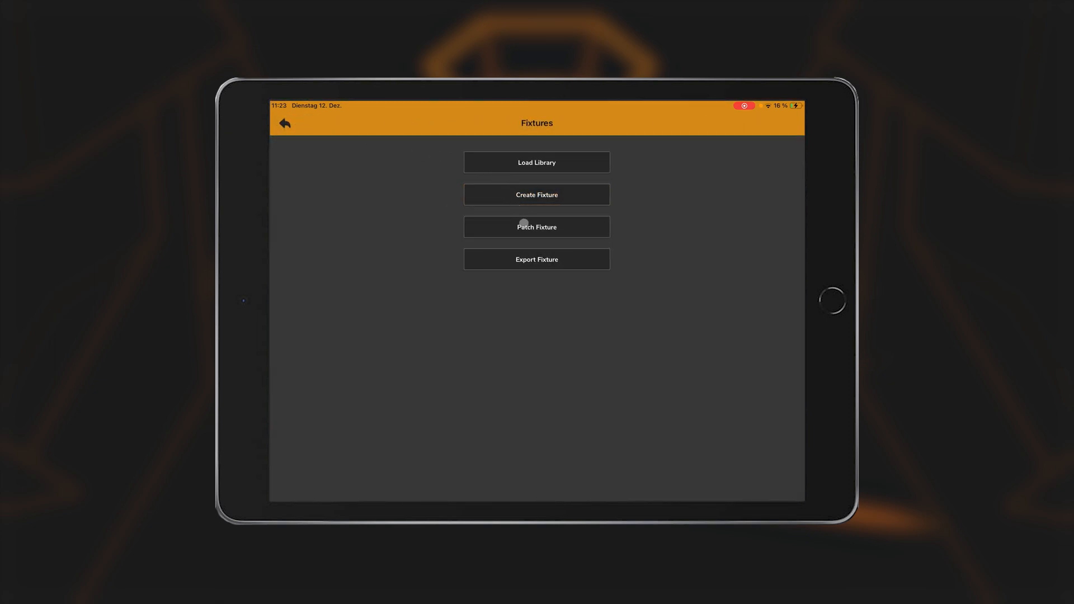
- Add a fixture via Library search 'w', opening the Eurolite TMH-W555 36CH patch form at address 1
click(537, 227)
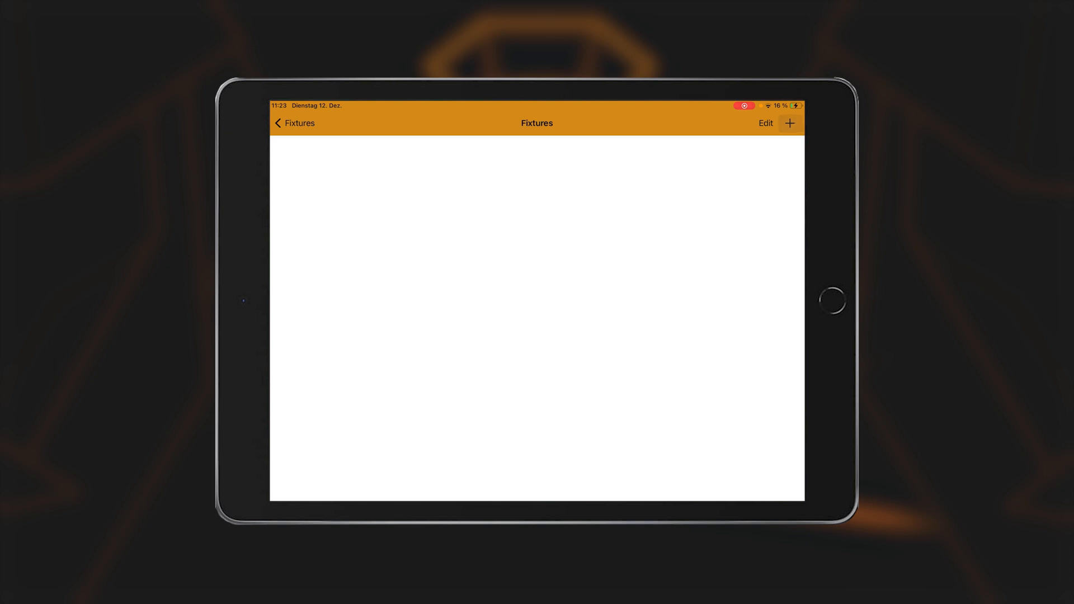
click(790, 123)
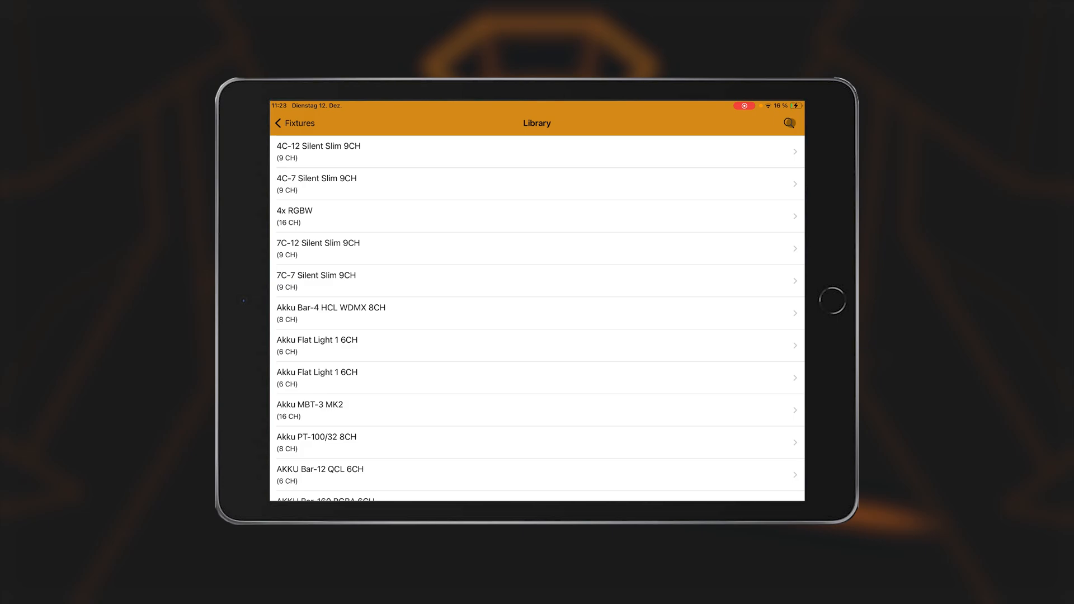
click(788, 122)
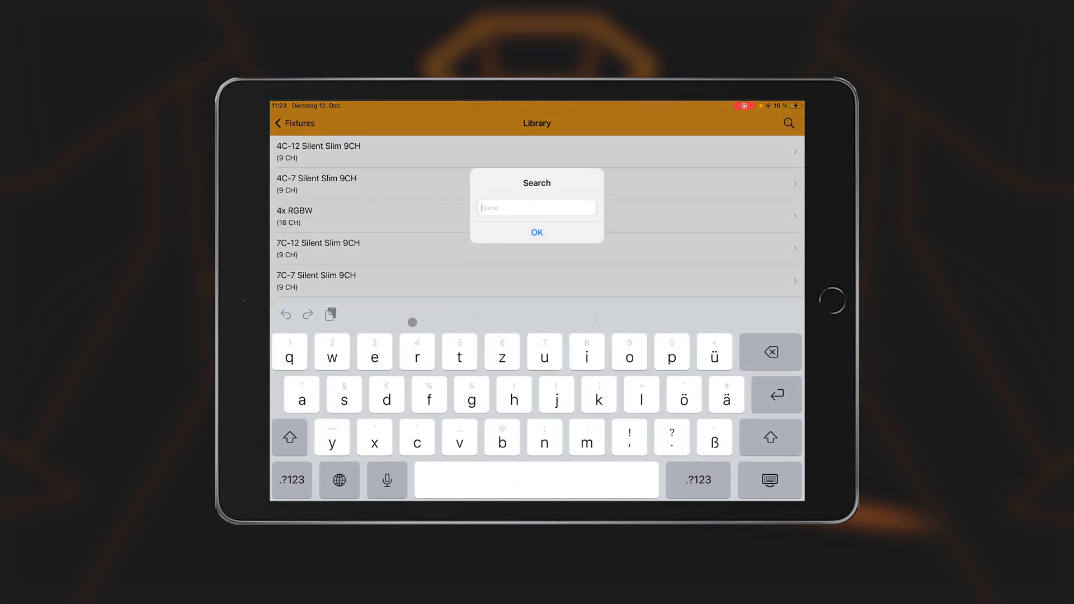
text(w)
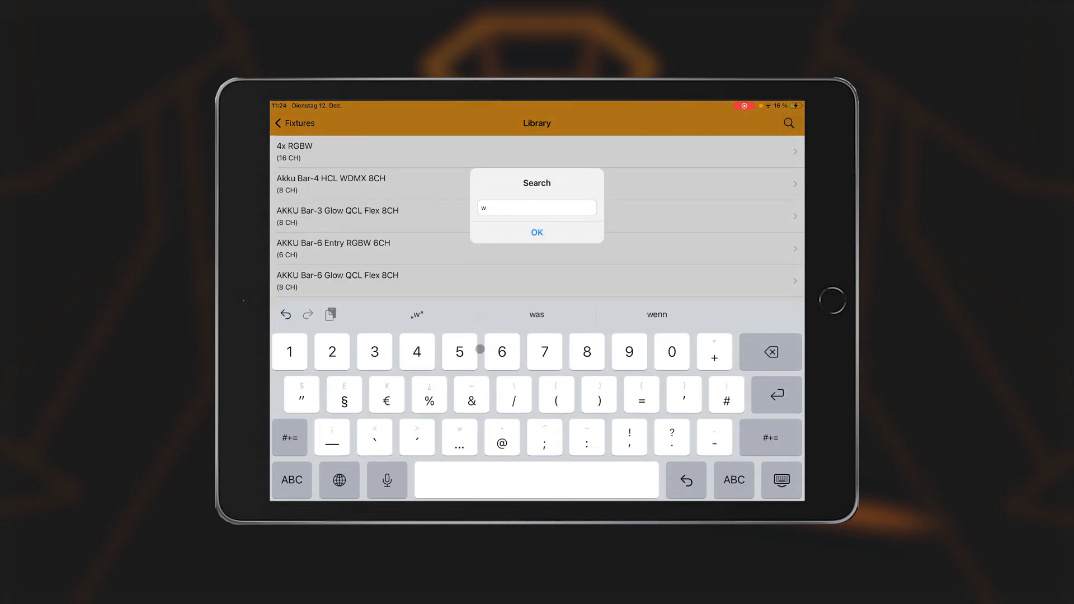
click(537, 232)
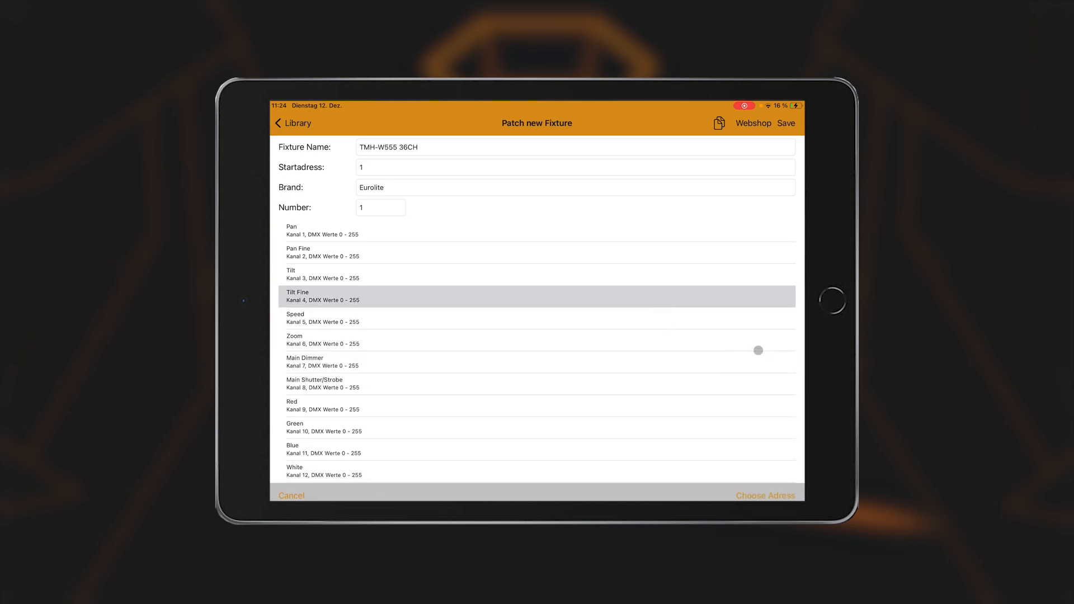
- Patch two TMH-W555 36CH, then add generic White and 7C-12 Silent Slim fixtures from the library
click(380, 207)
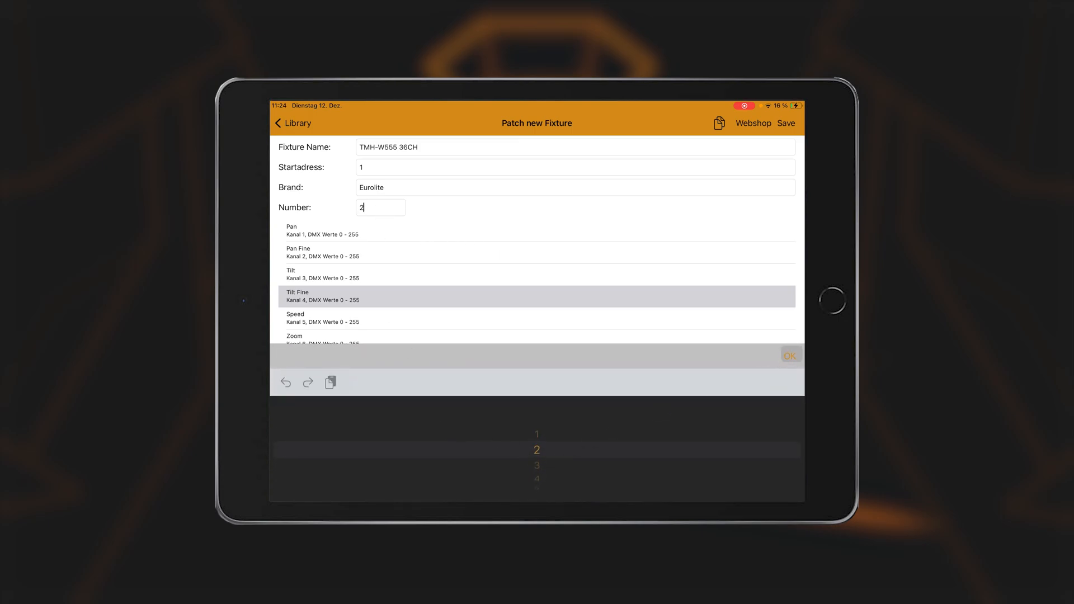
click(789, 356)
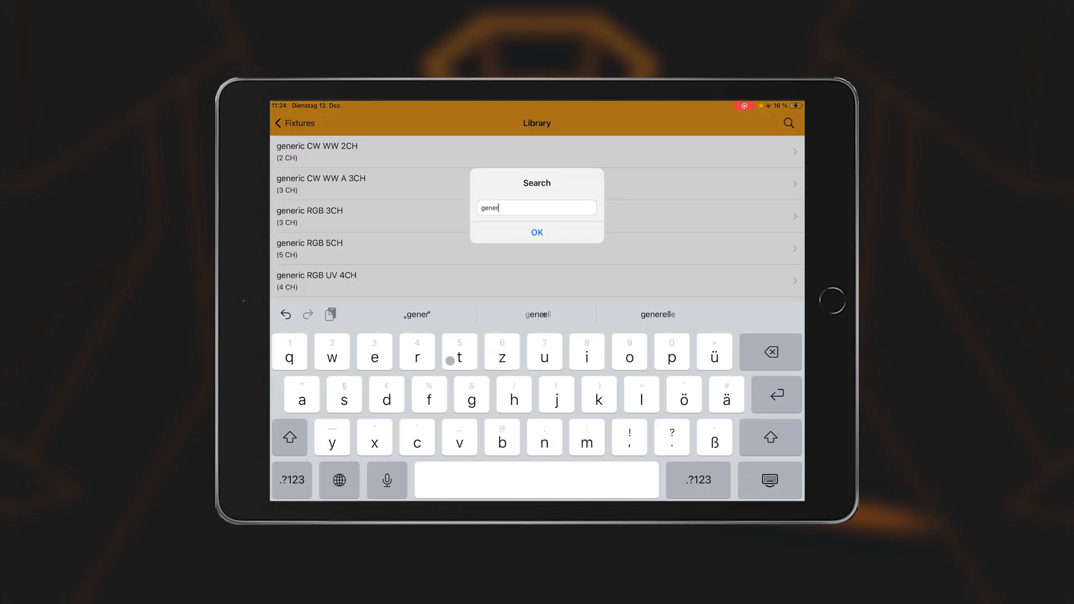
click(536, 232)
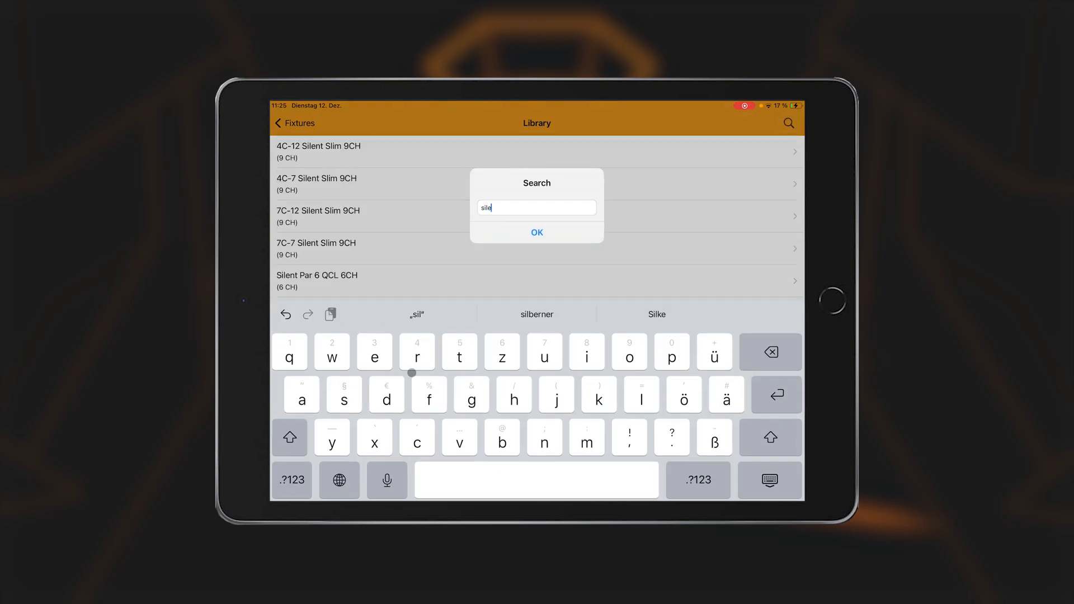
click(536, 232)
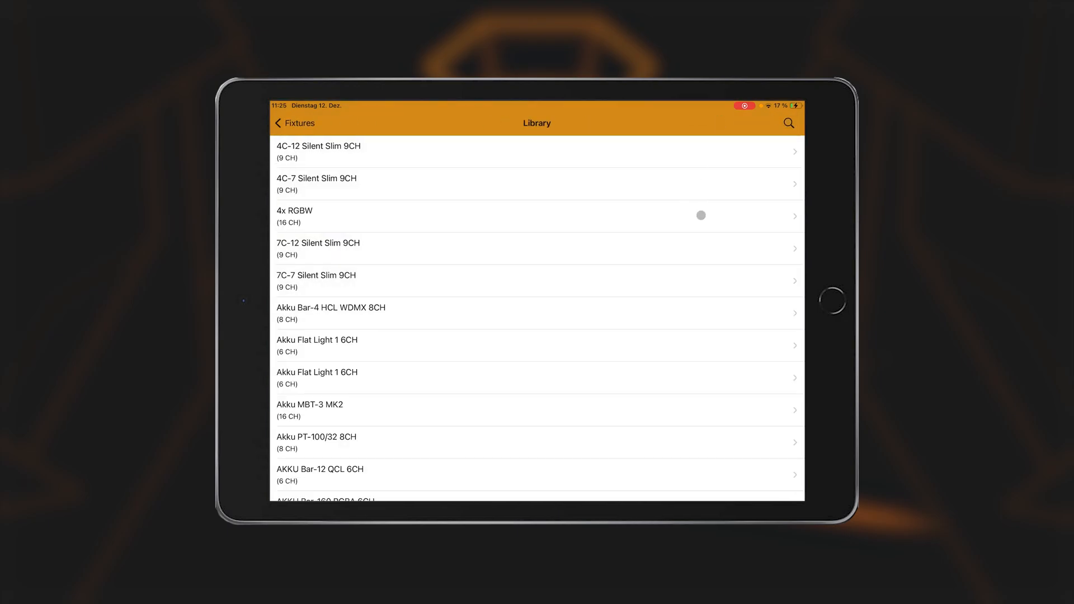
click(293, 123)
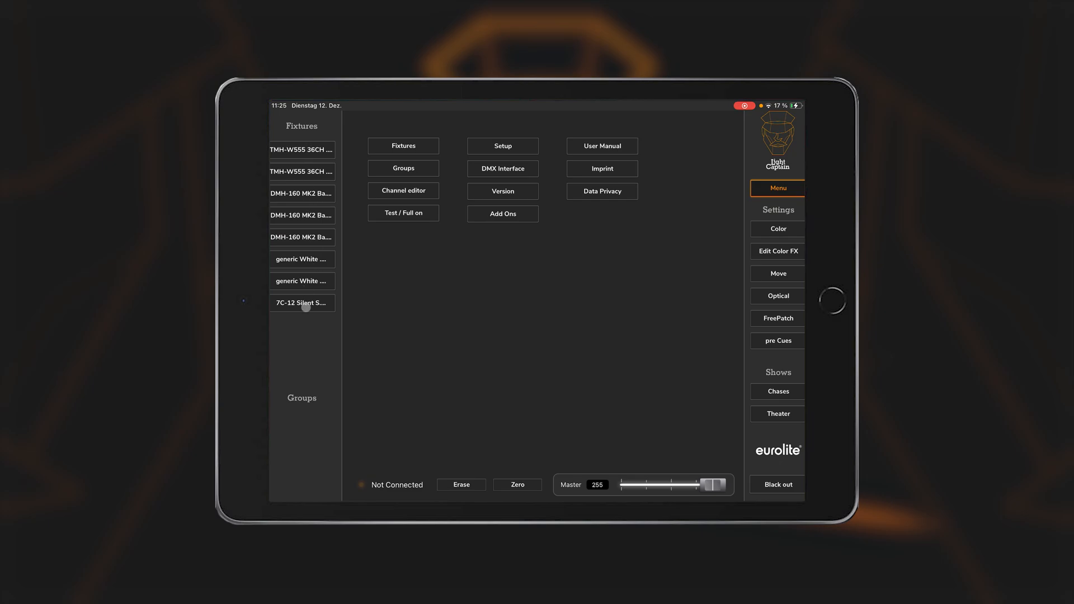
click(403, 146)
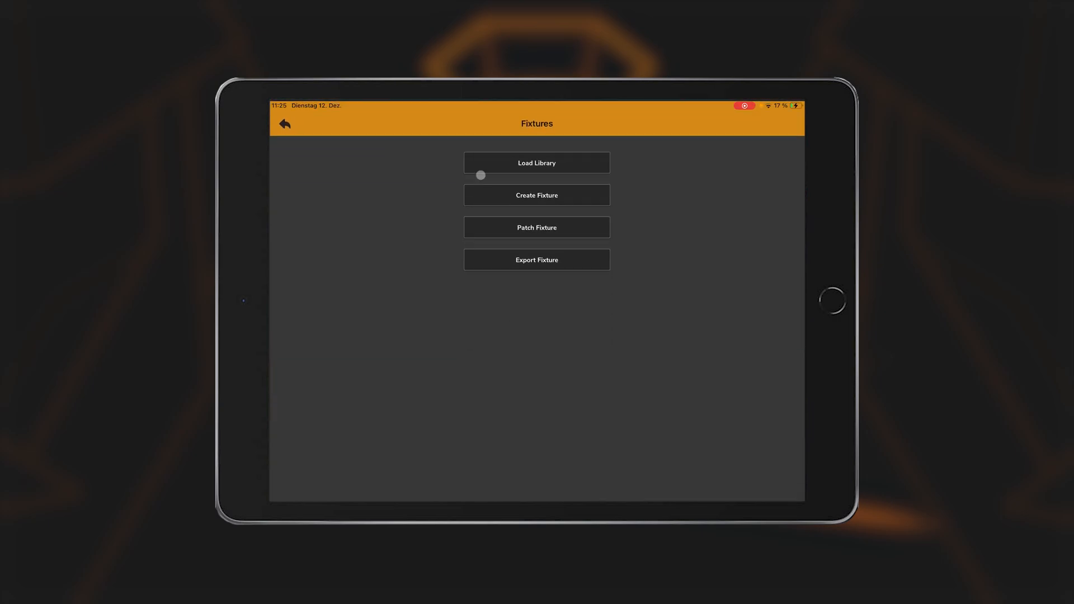
click(537, 259)
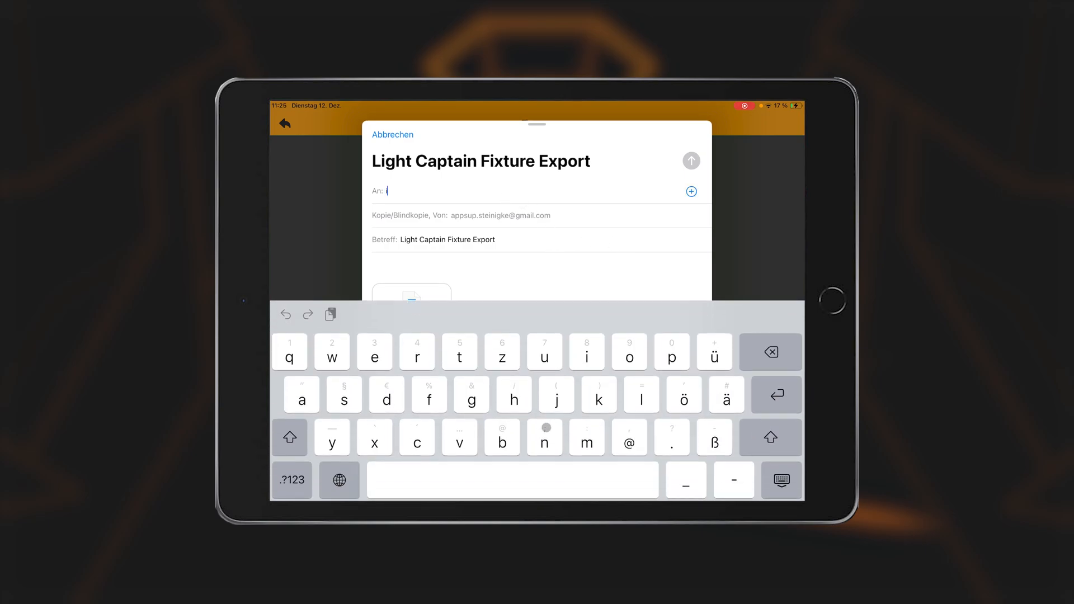
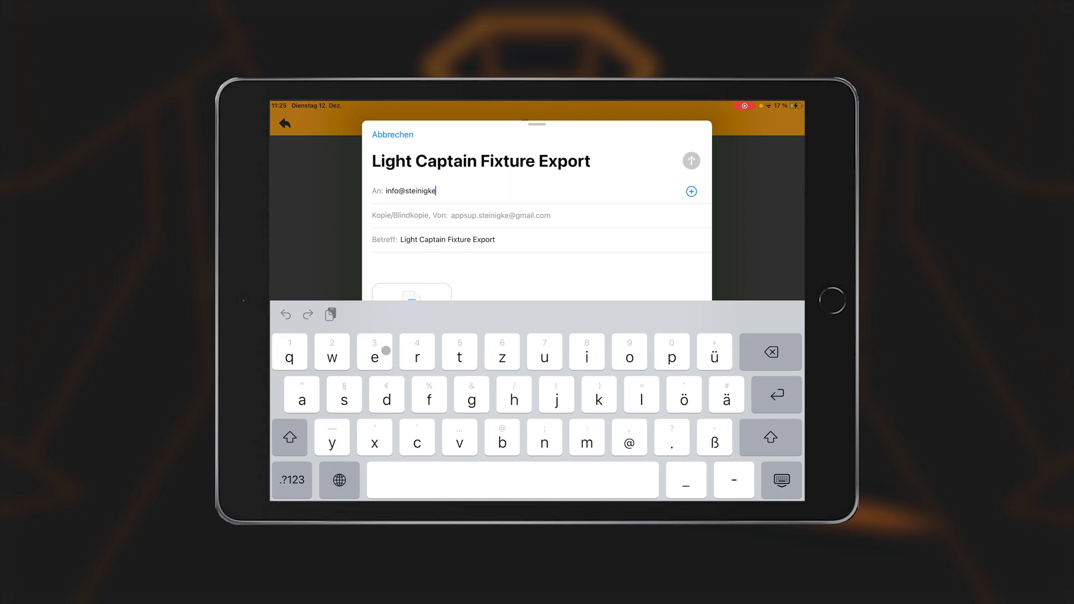